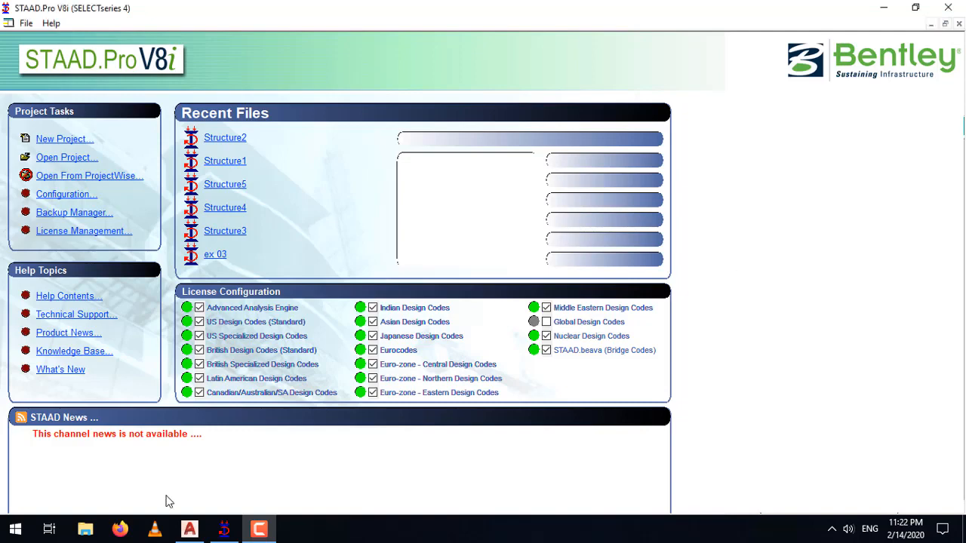
Step: Create a new Space project named RECTANGULAR PLATE WITH SQUARE OPENING, in meters and kilonewtons
click(189, 528)
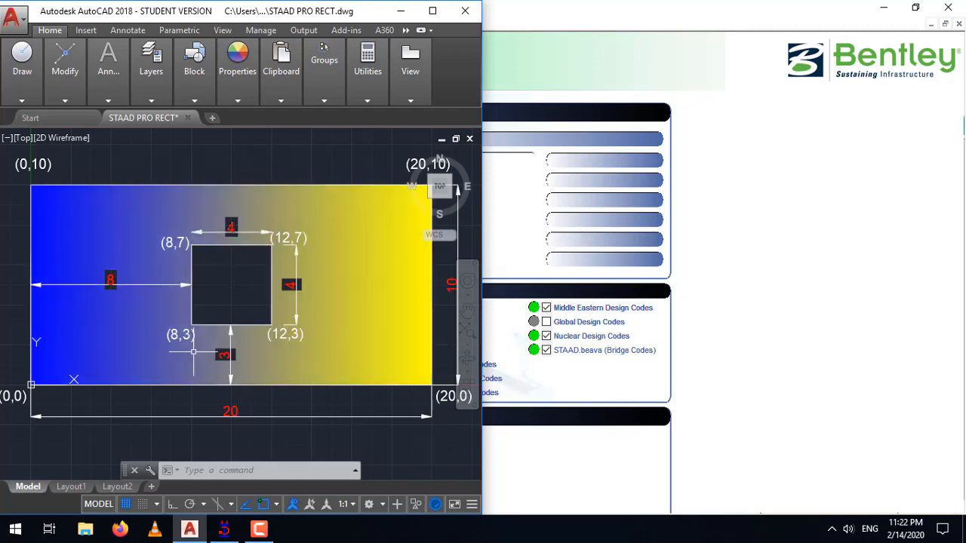
scroll(down, 3)
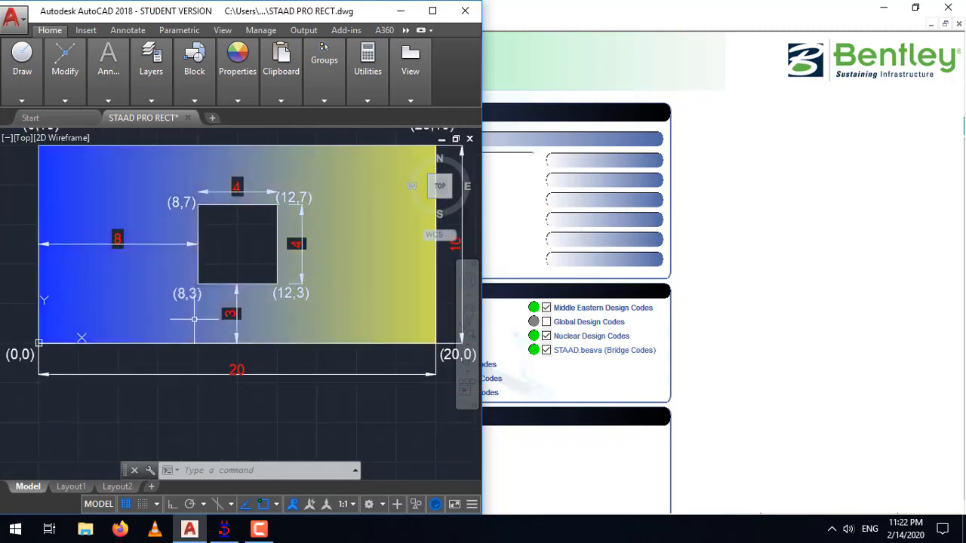
mouse_move(181, 214)
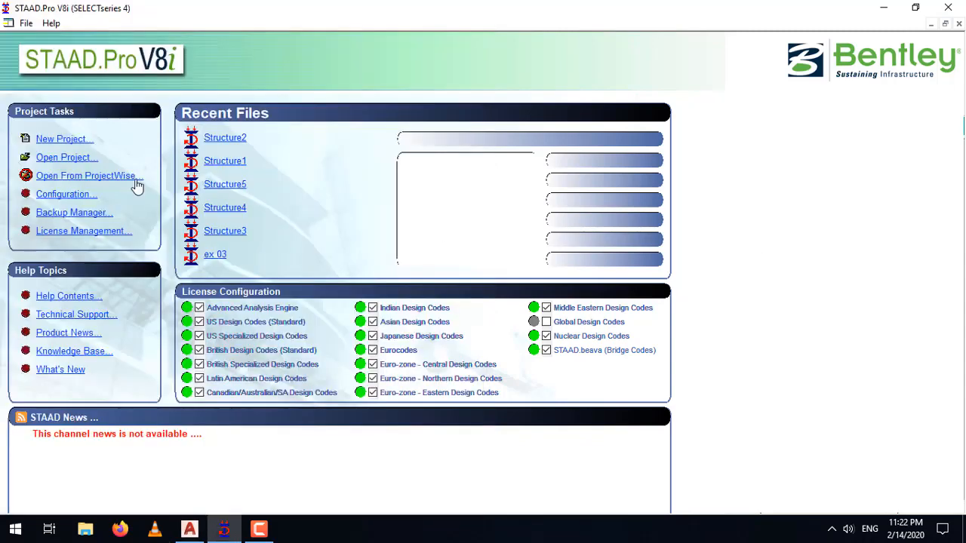
click(64, 139)
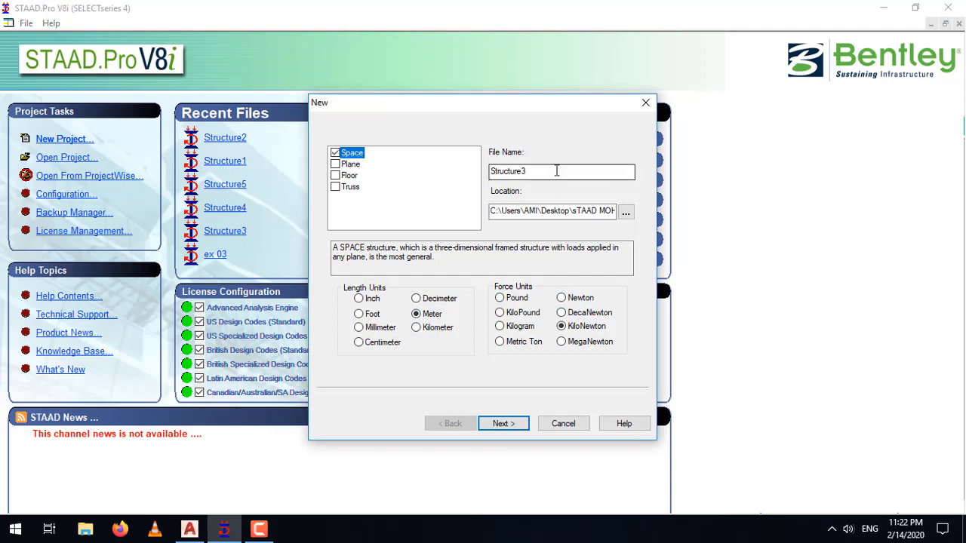
triple_click(561, 171)
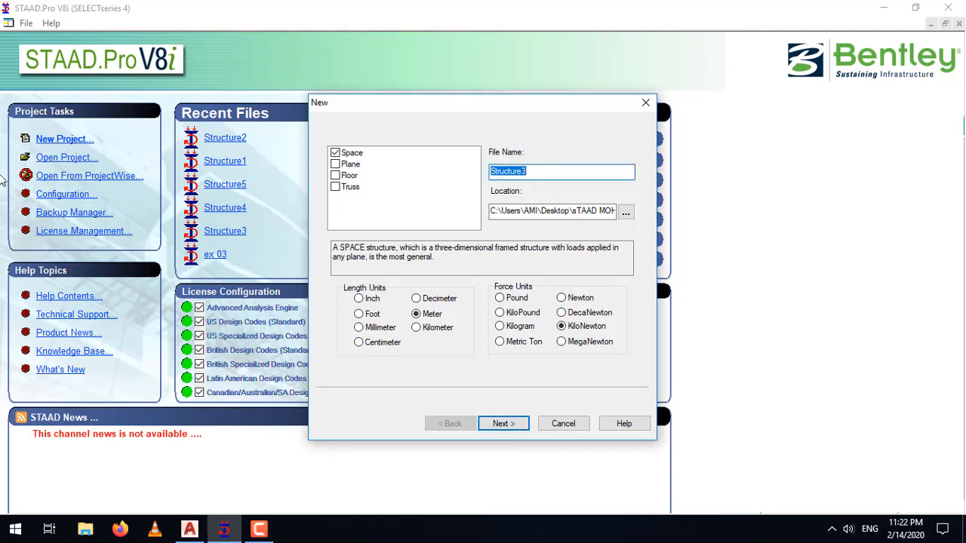
text(R)
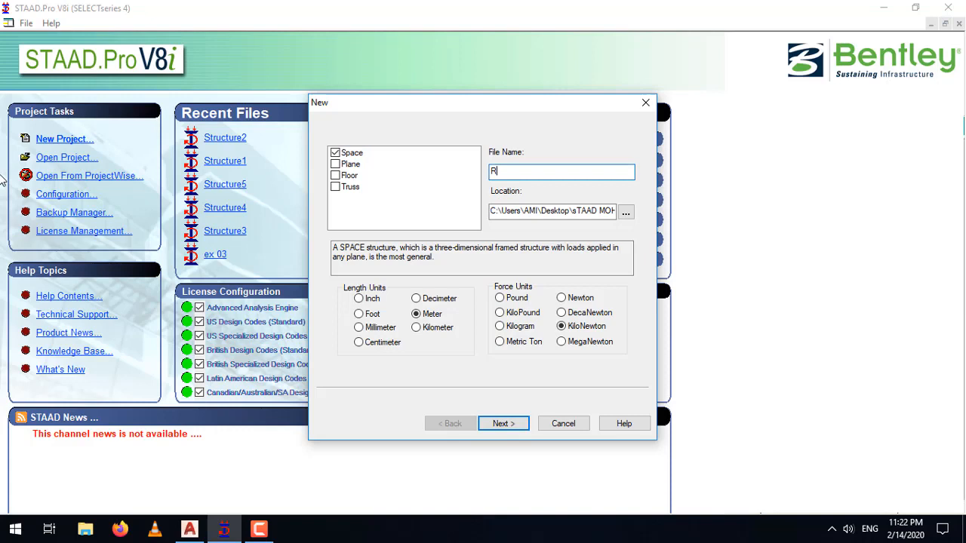
text(ECTANGULAR OLATE)
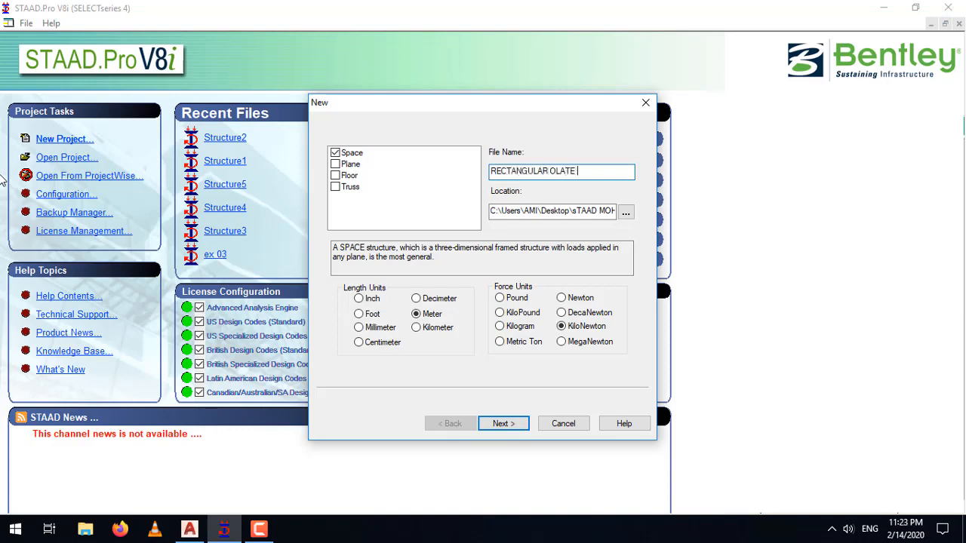
key(backspace)
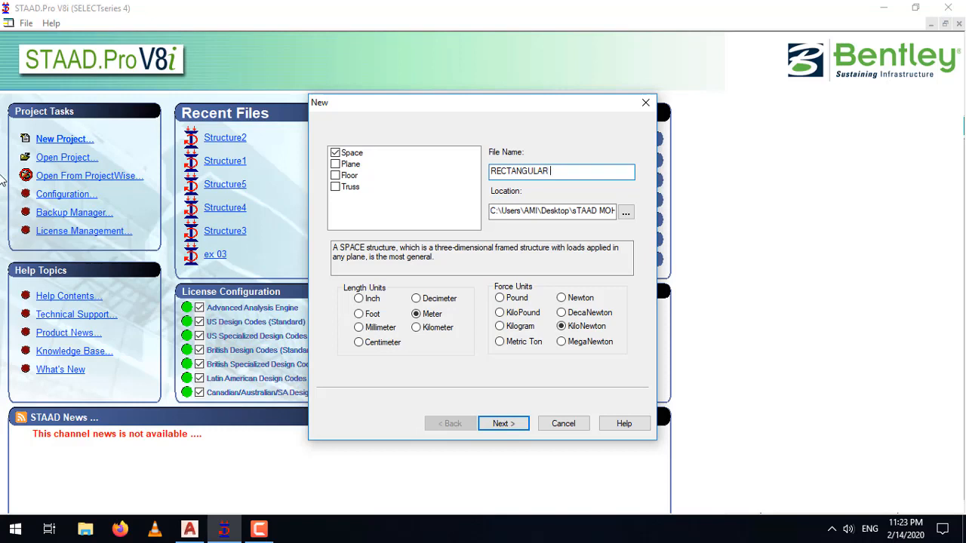
text(PLATE WITH SQUARE OPENING)
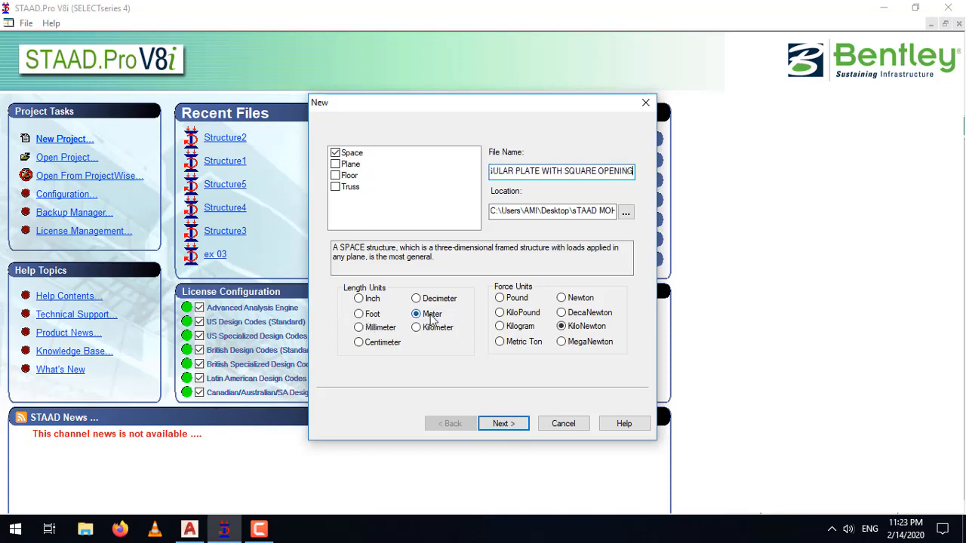
mouse_move(417, 314)
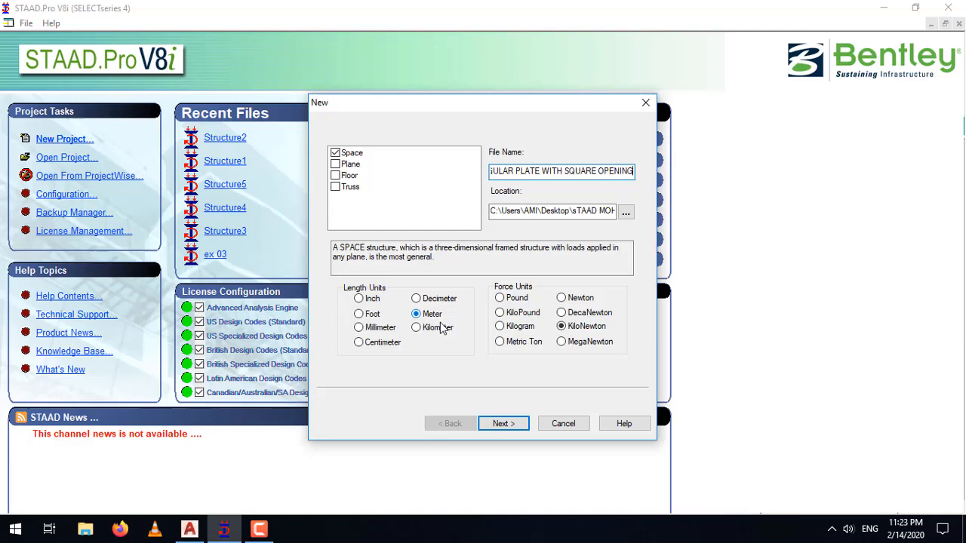
click(503, 423)
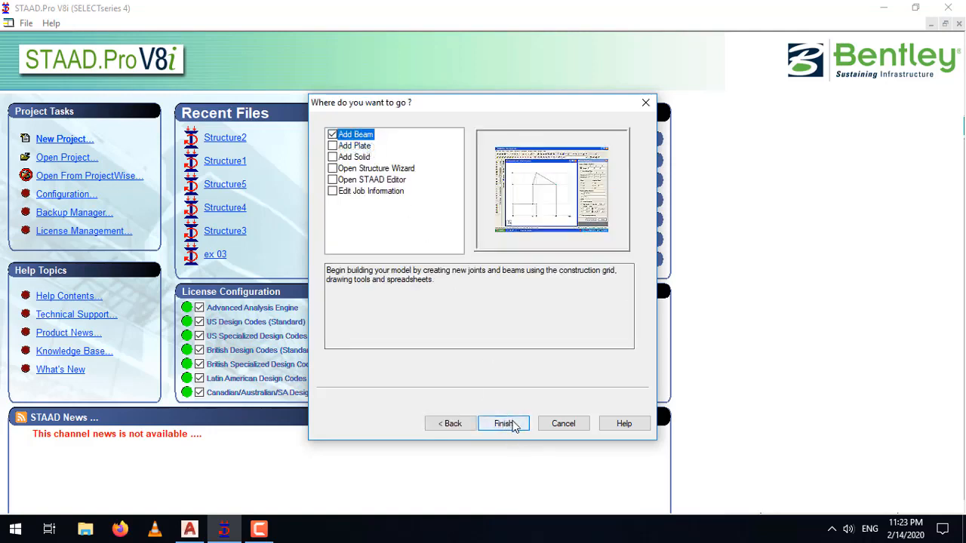
click(504, 423)
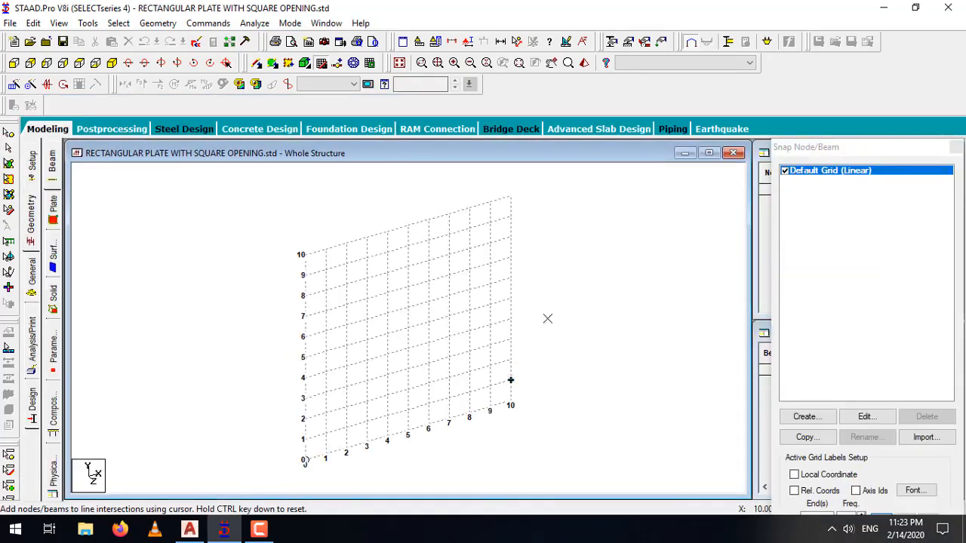
mouse_move(188, 528)
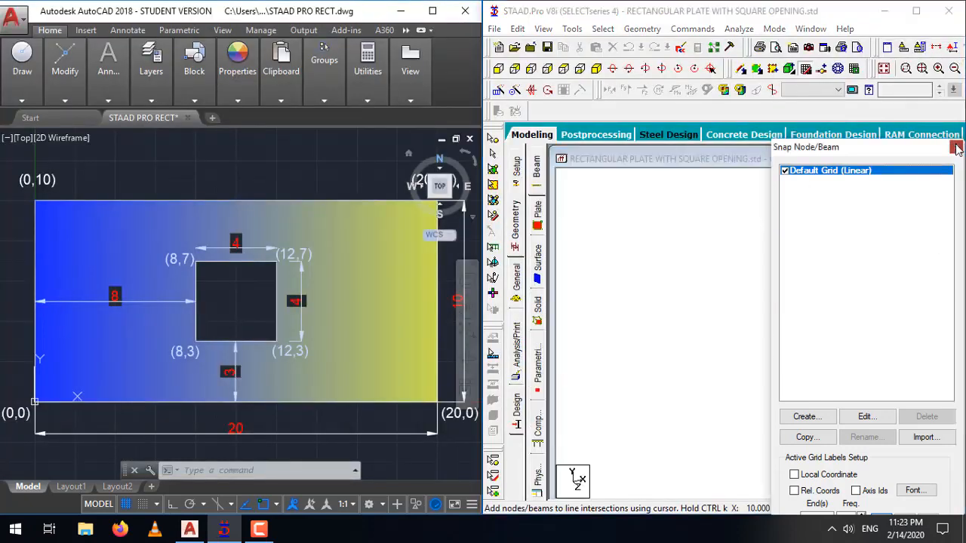
Step: Close the Snap Node/Beam settings panel
click(956, 147)
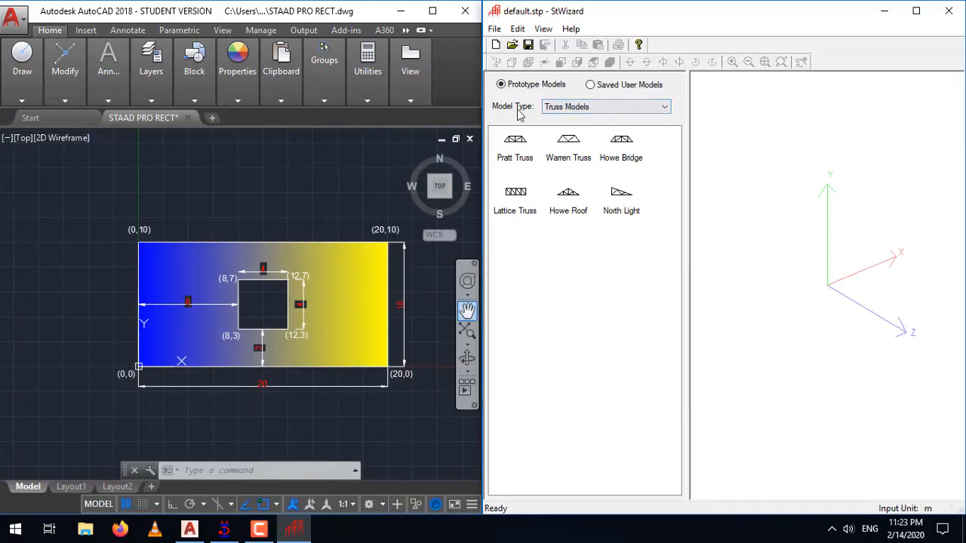
Step: Switch the wizard to Surface/Plate Models and accept the default polygonal plate mesh region
click(663, 106)
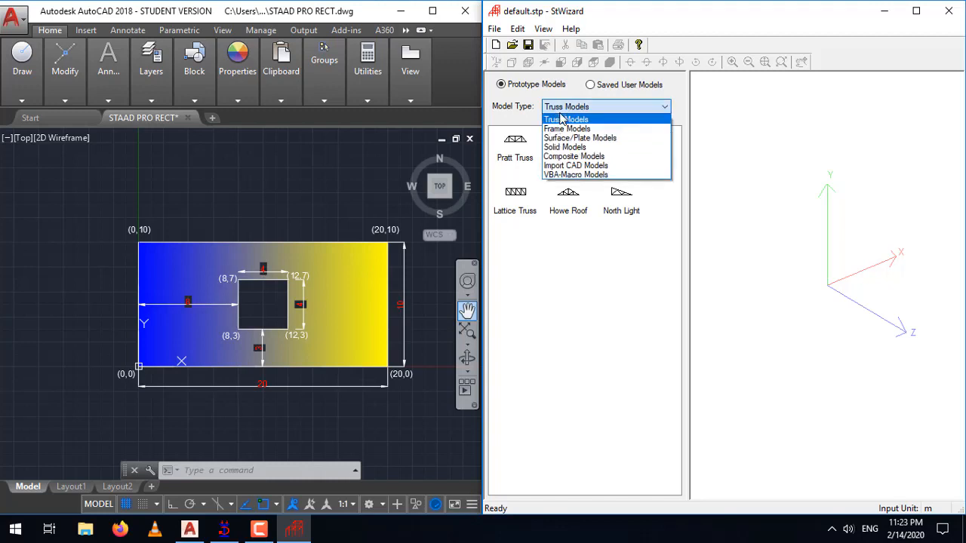
mouse_move(580, 138)
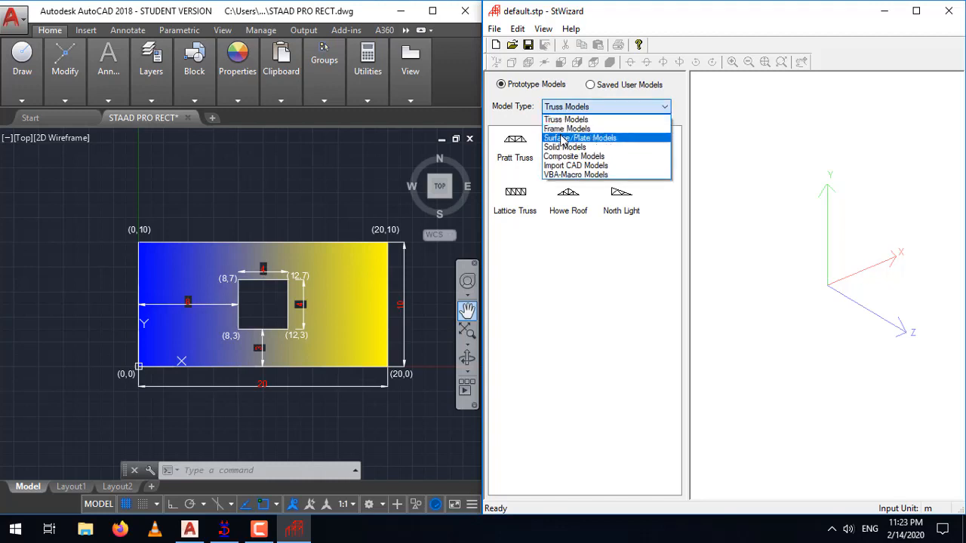
click(580, 137)
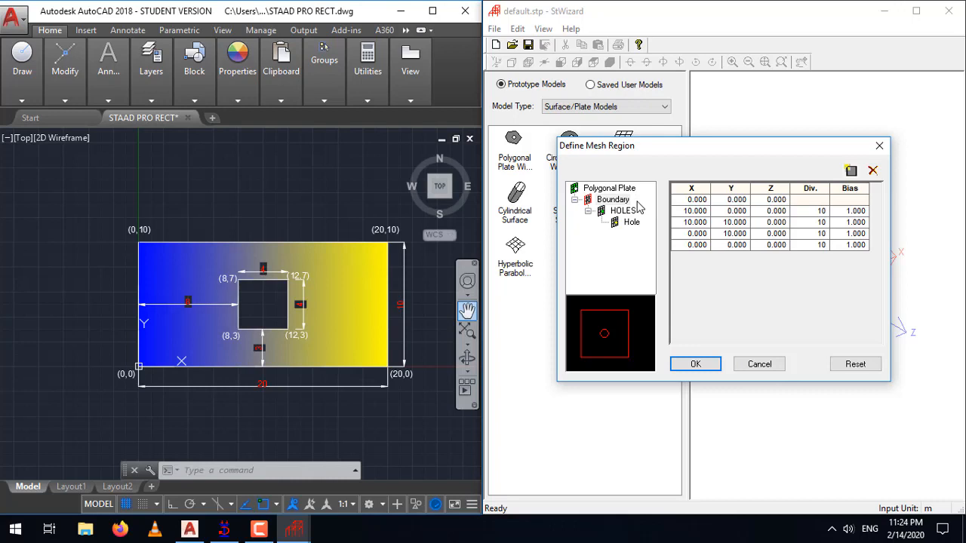
mouse_move(660, 257)
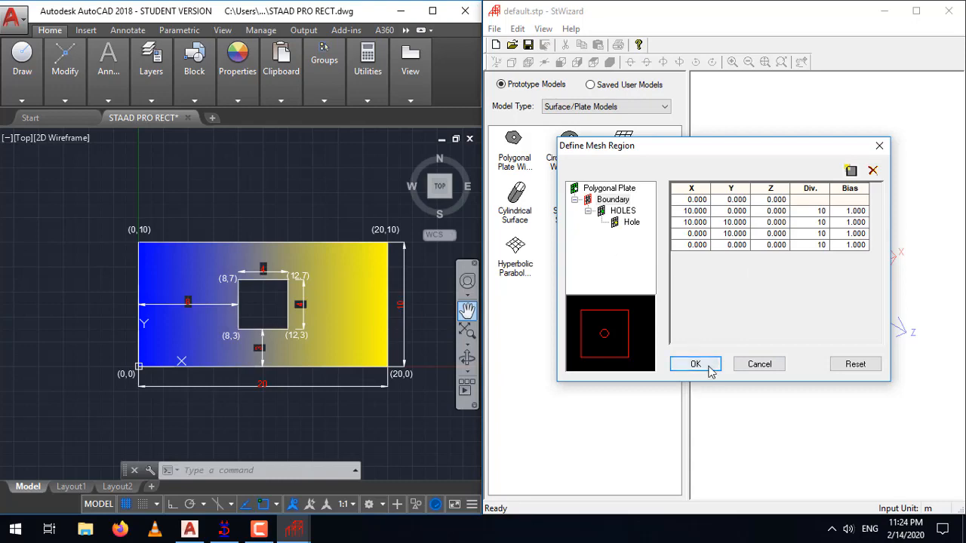
click(695, 364)
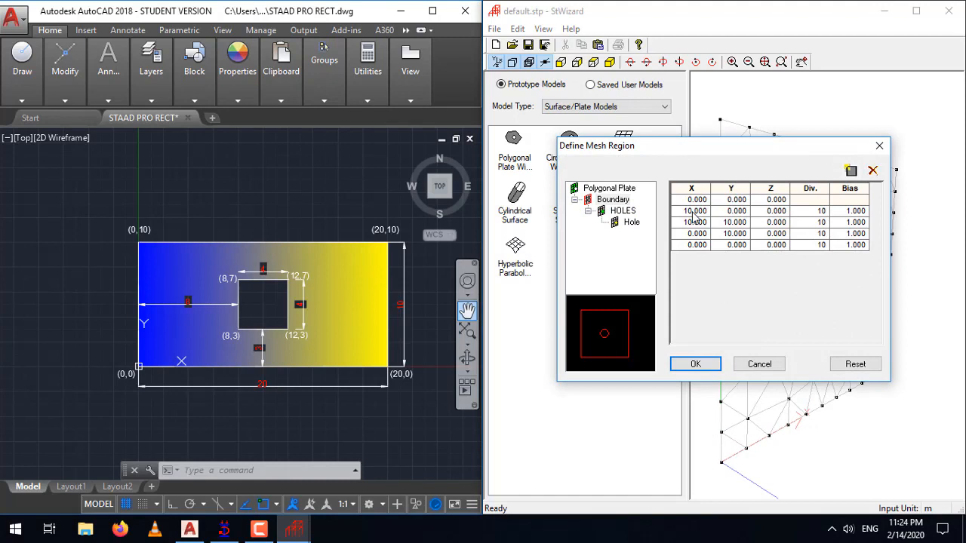
Step: Delete the default circular hole and show the boundary's corner coordinates
click(631, 222)
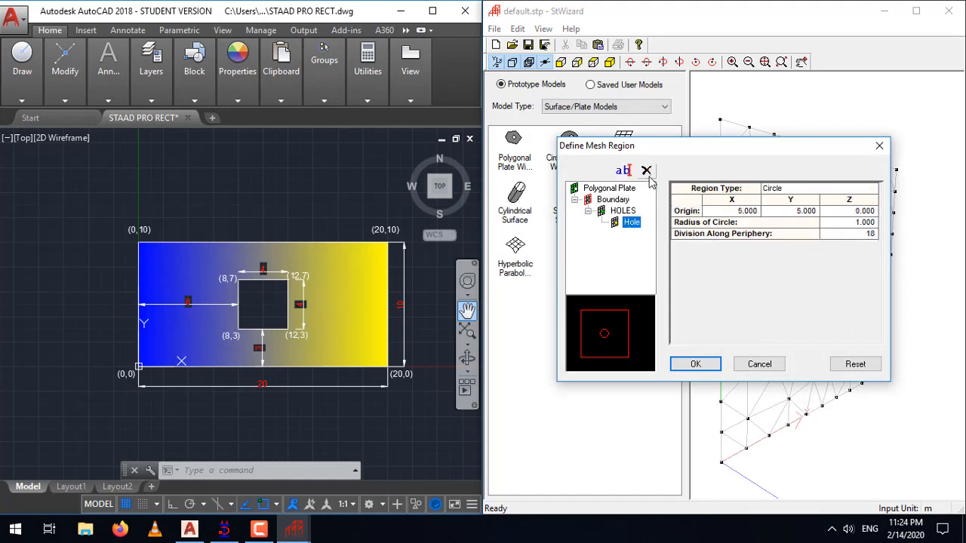
click(646, 171)
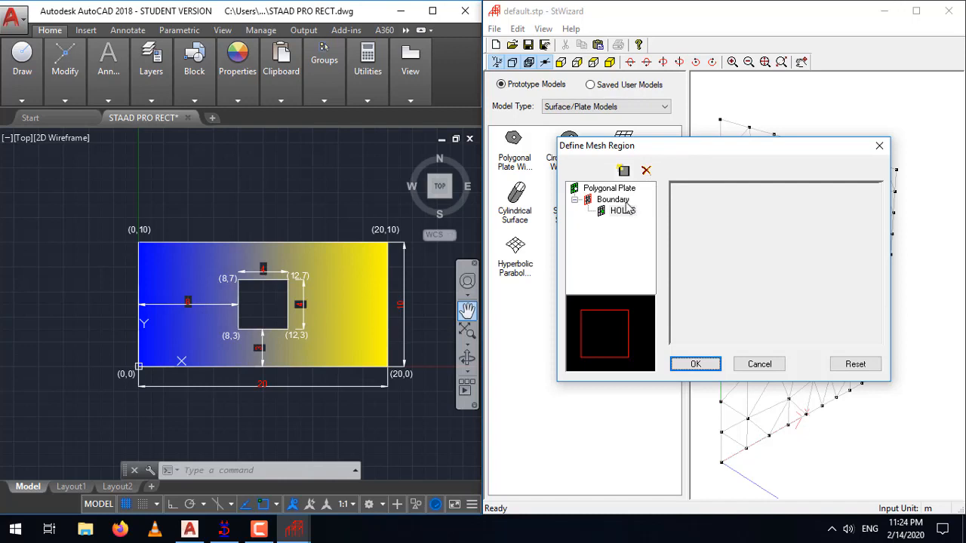
click(613, 199)
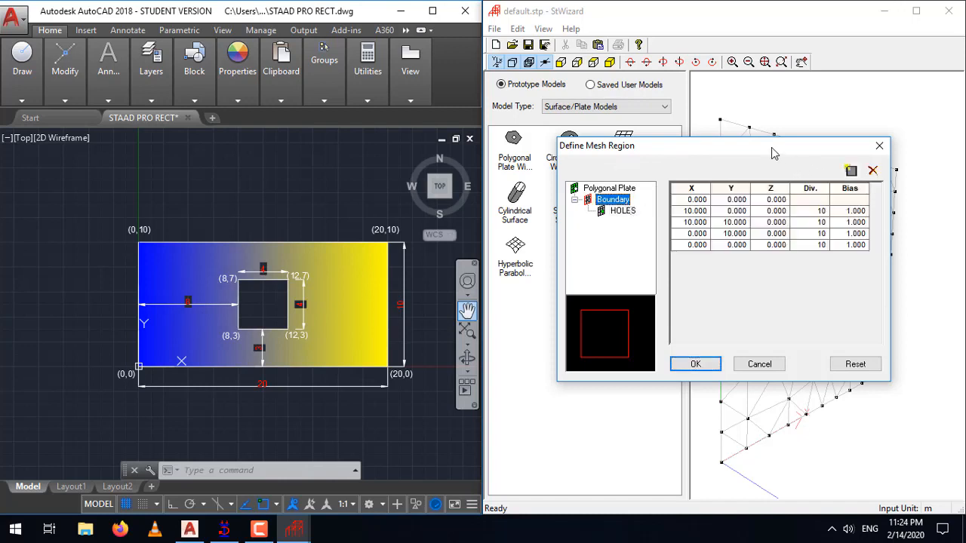
mouse_move(766, 256)
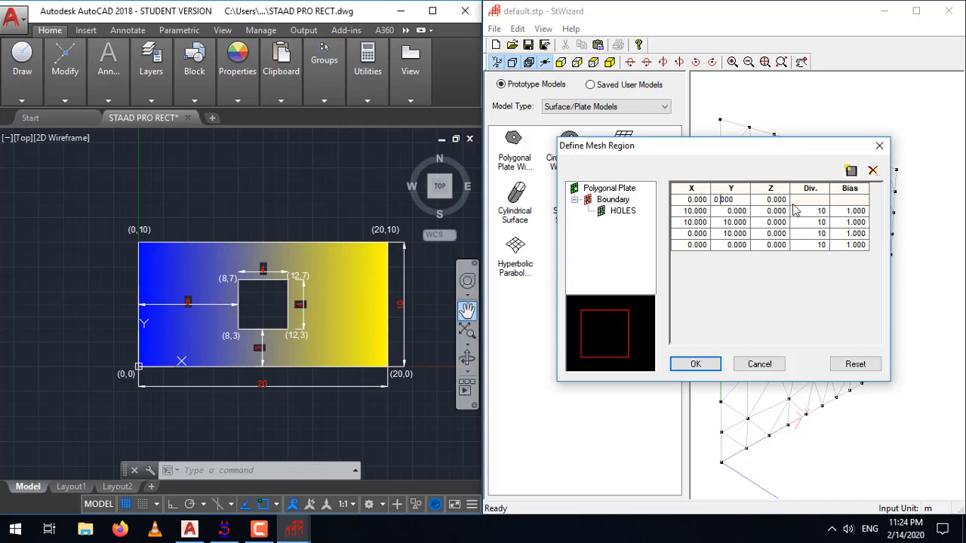
mouse_move(770, 300)
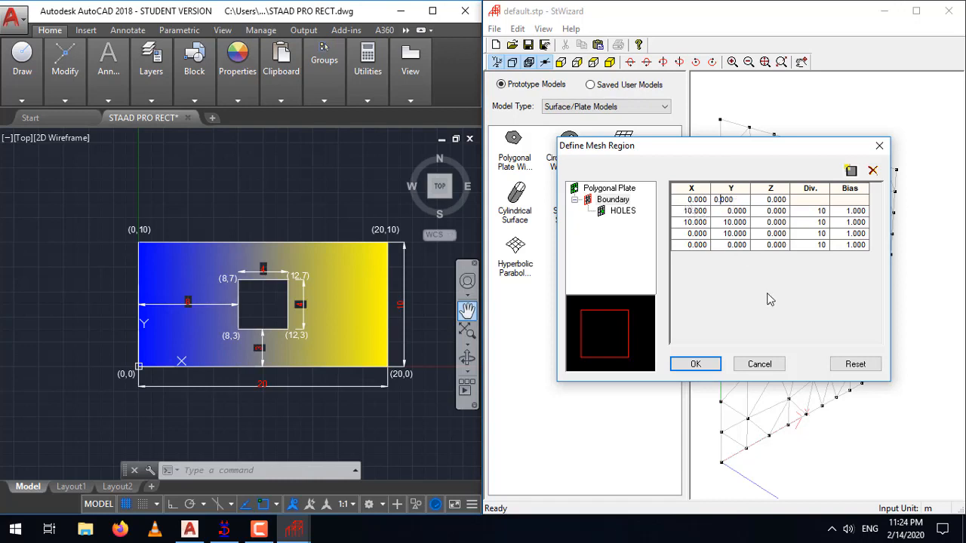
mouse_move(708, 230)
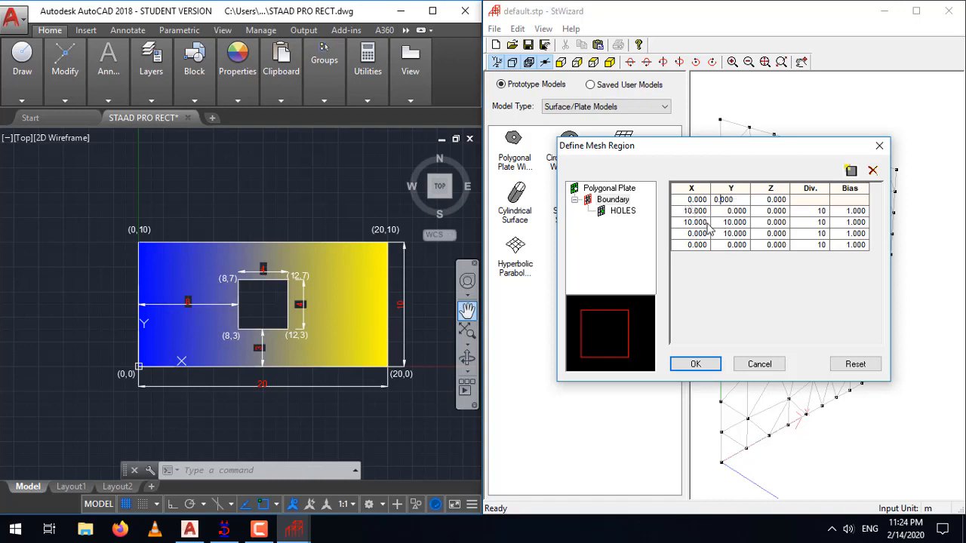
Step: Set the X coordinate of two plate boundary corners to 20
click(691, 200)
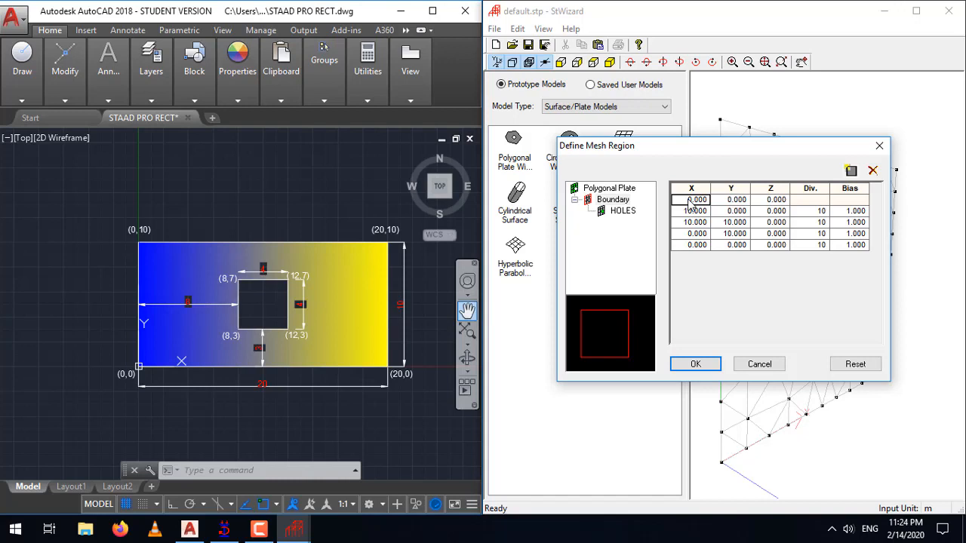
mouse_move(702, 230)
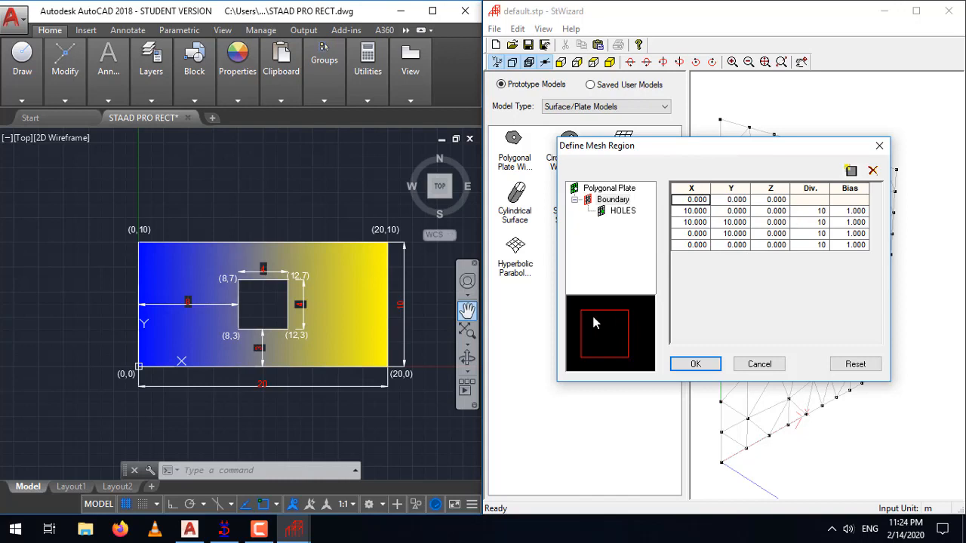
mouse_move(585, 318)
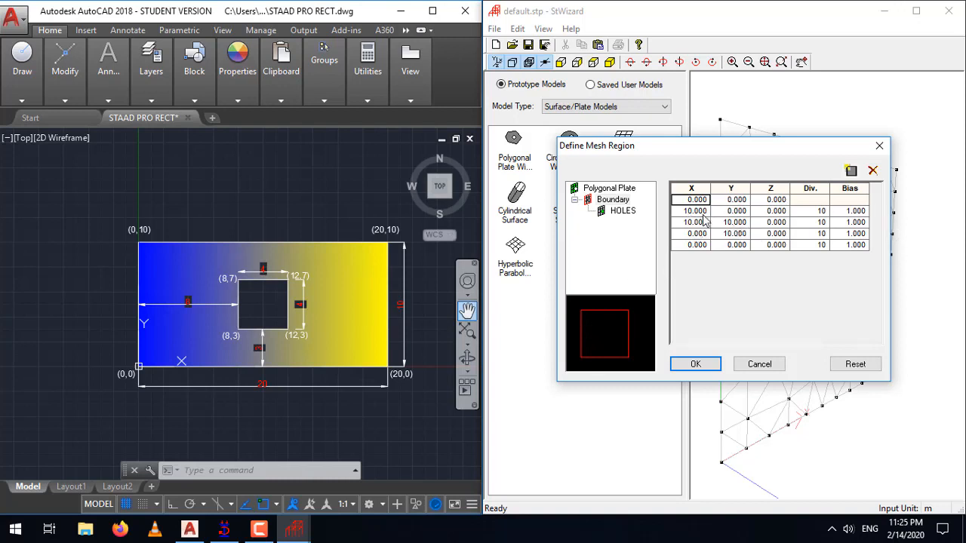
mouse_move(589, 315)
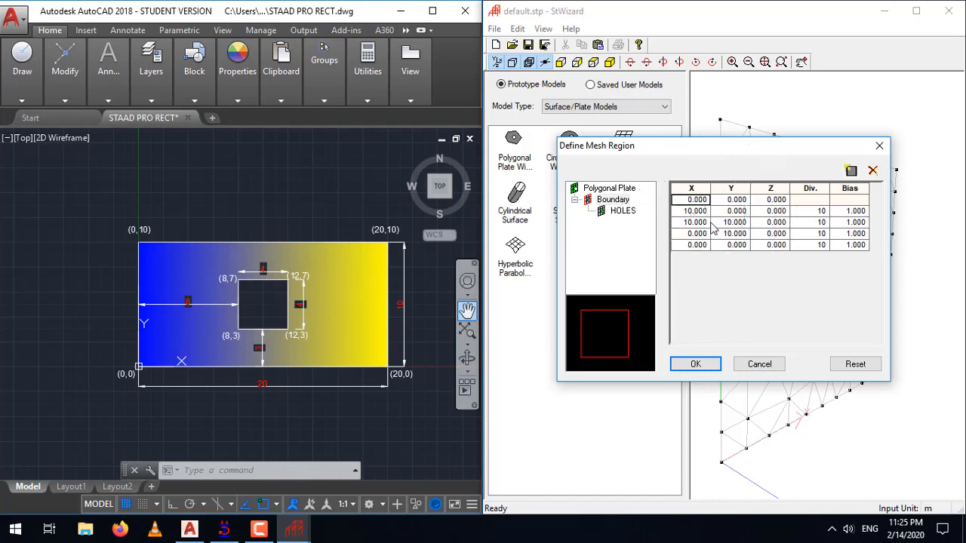
mouse_move(391, 248)
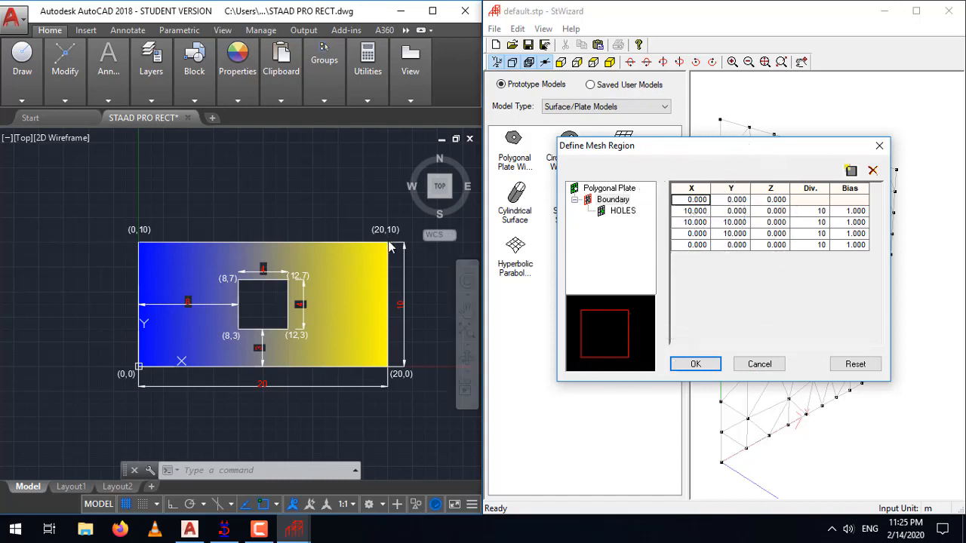
mouse_move(385, 237)
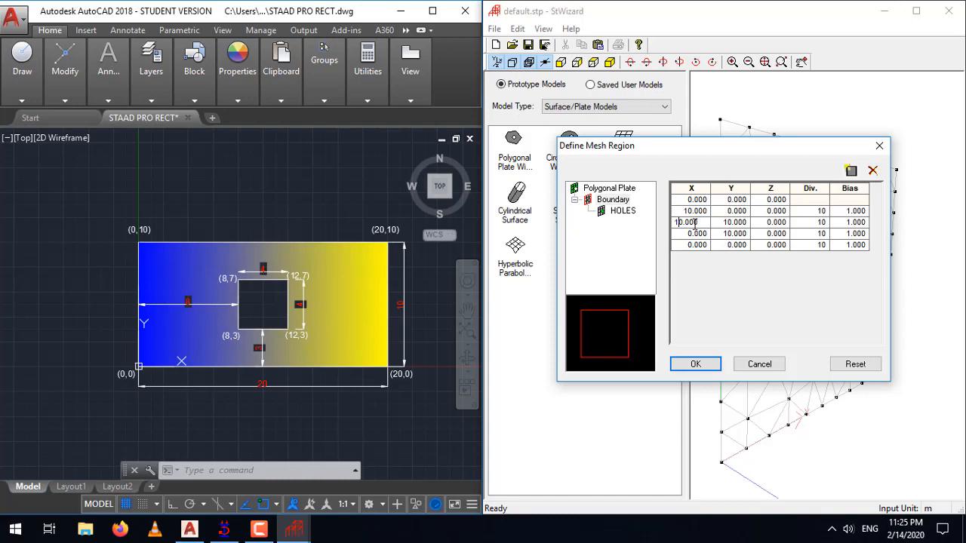
text(20.000)
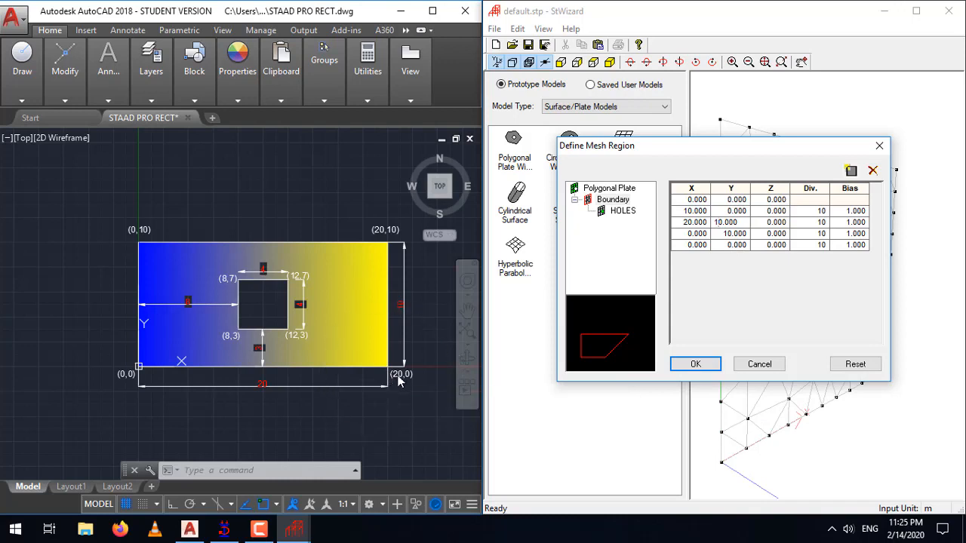
click(691, 233)
text(20.000)
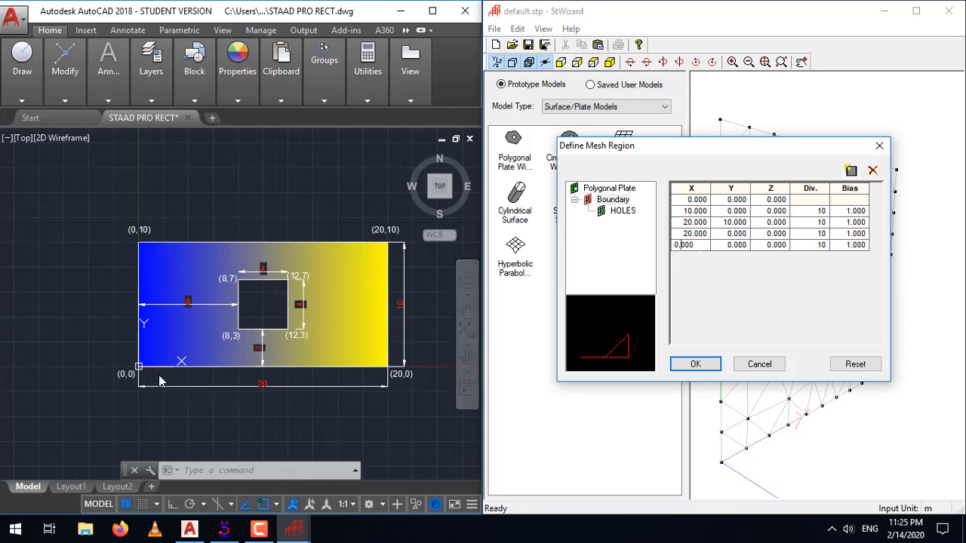
mouse_move(676, 263)
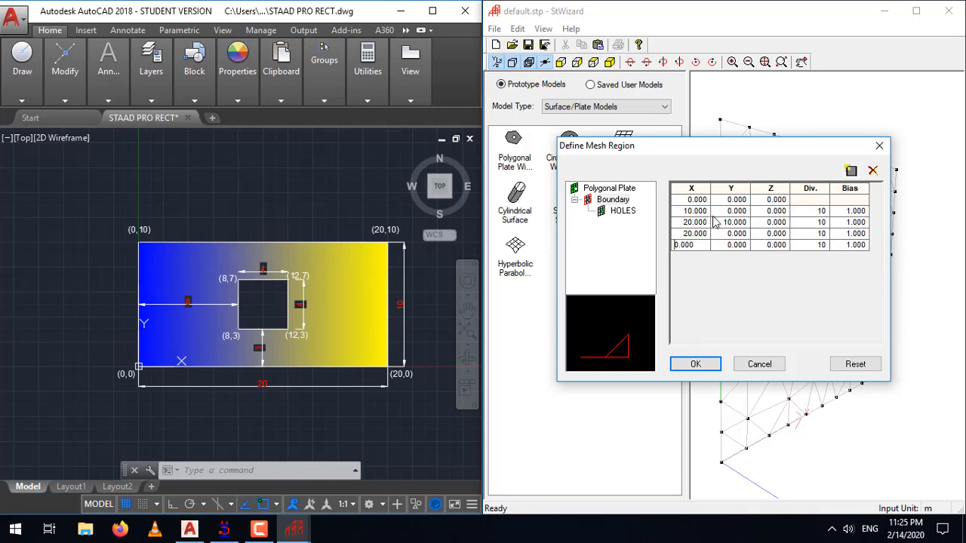
mouse_move(690, 219)
text(10.000)
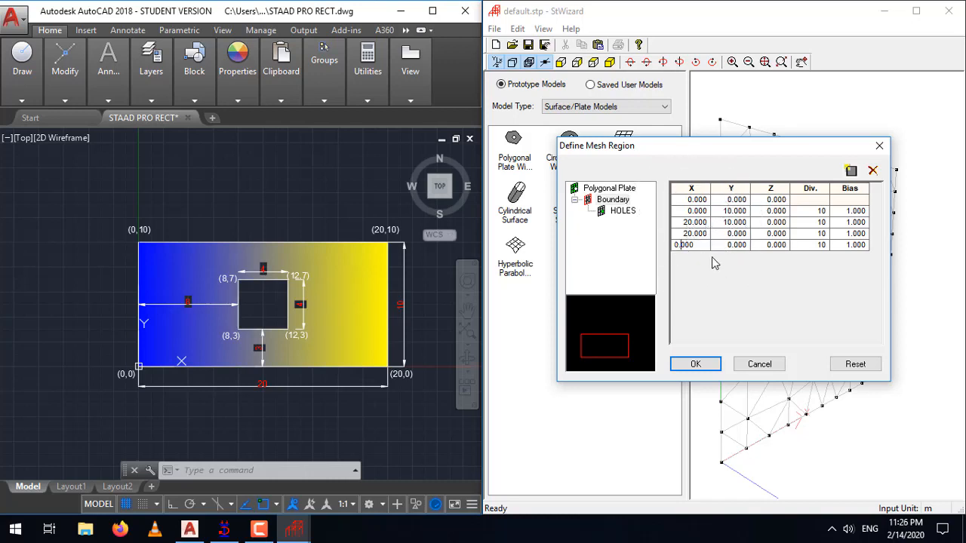
mouse_move(665, 319)
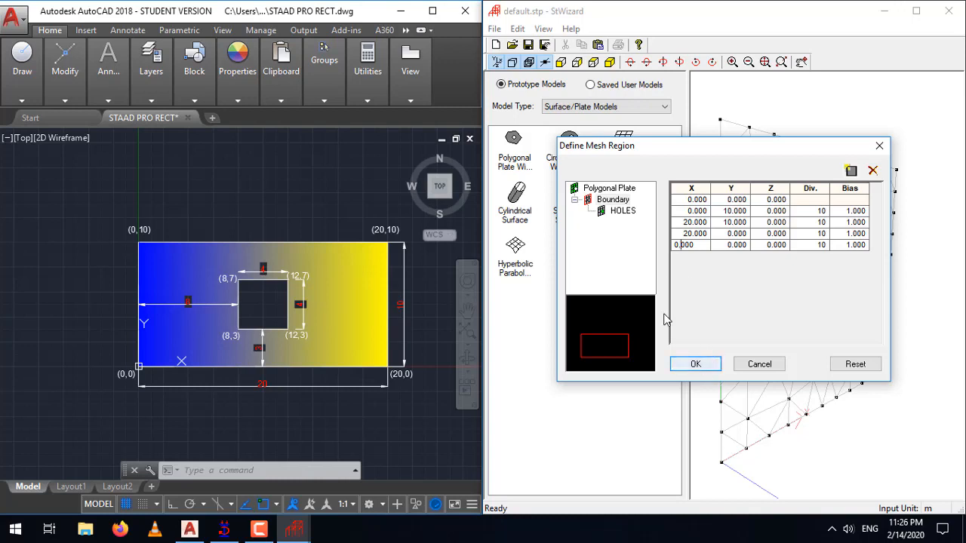
mouse_move(745, 273)
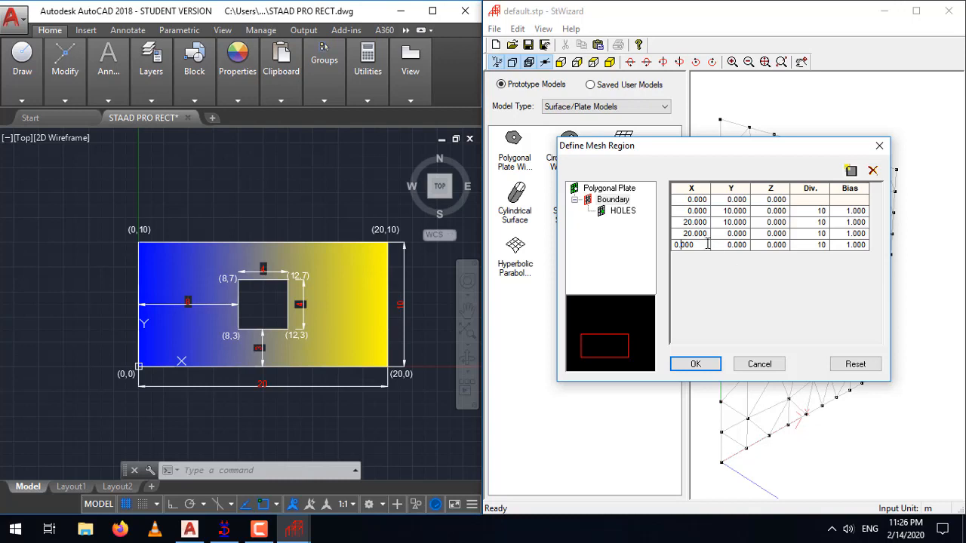
Step: Add a new polygon-shaped Hole 2 under the plate's holes group
click(622, 210)
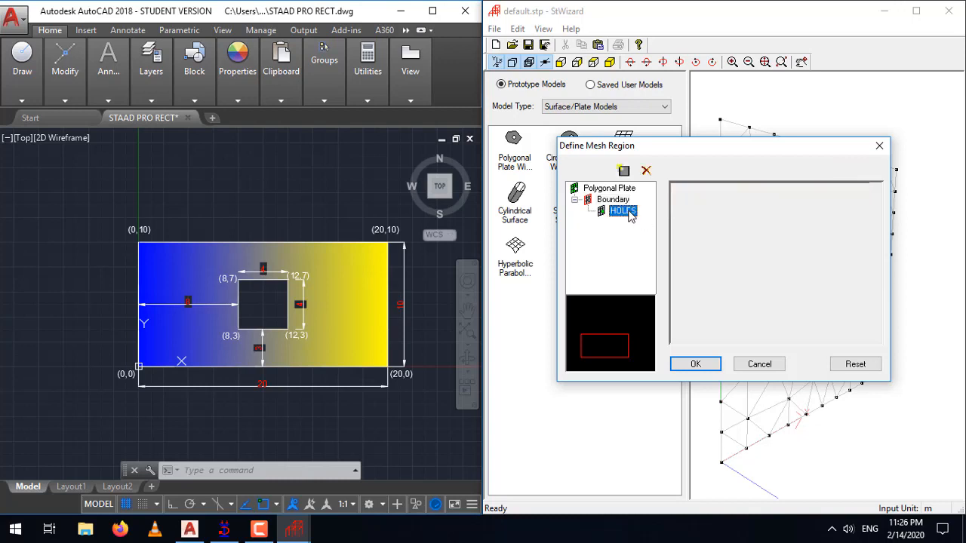
mouse_move(624, 171)
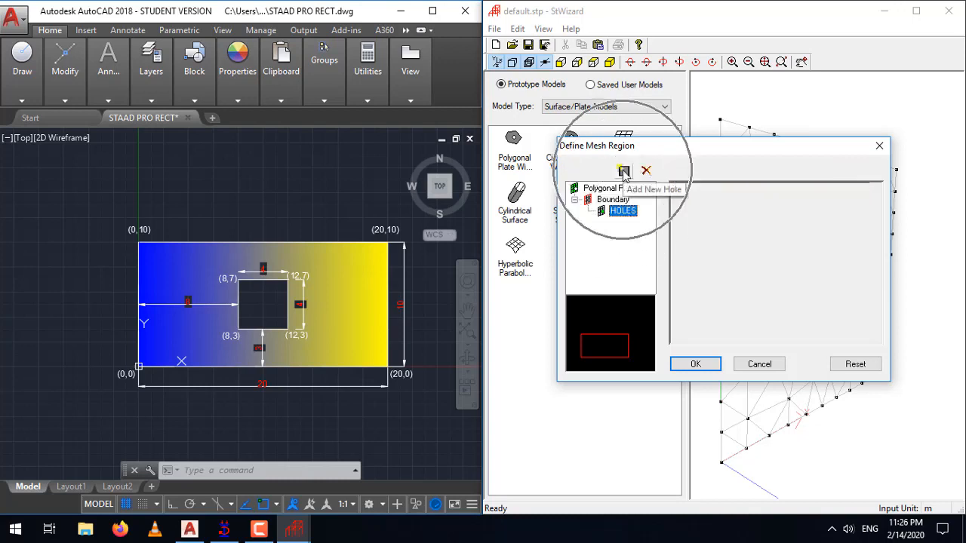
click(623, 171)
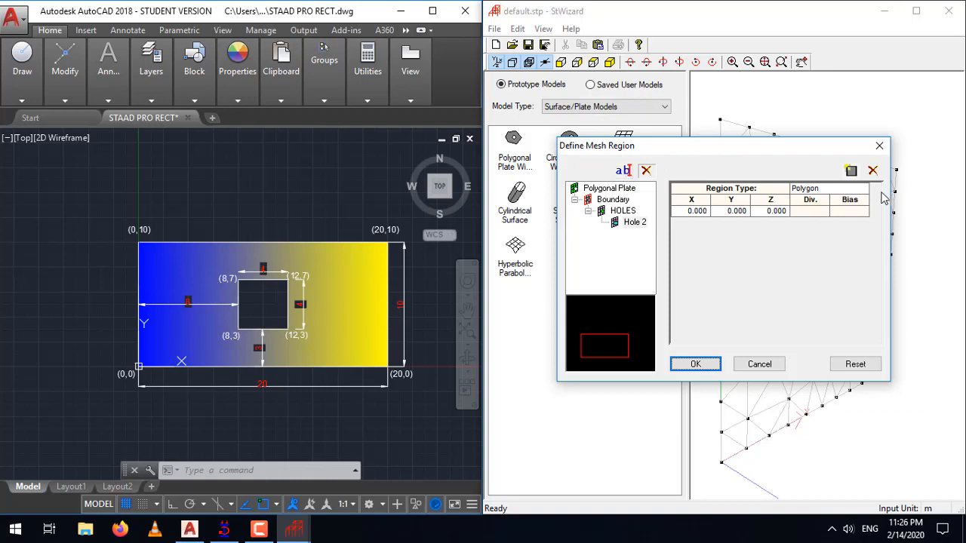
mouse_move(866, 197)
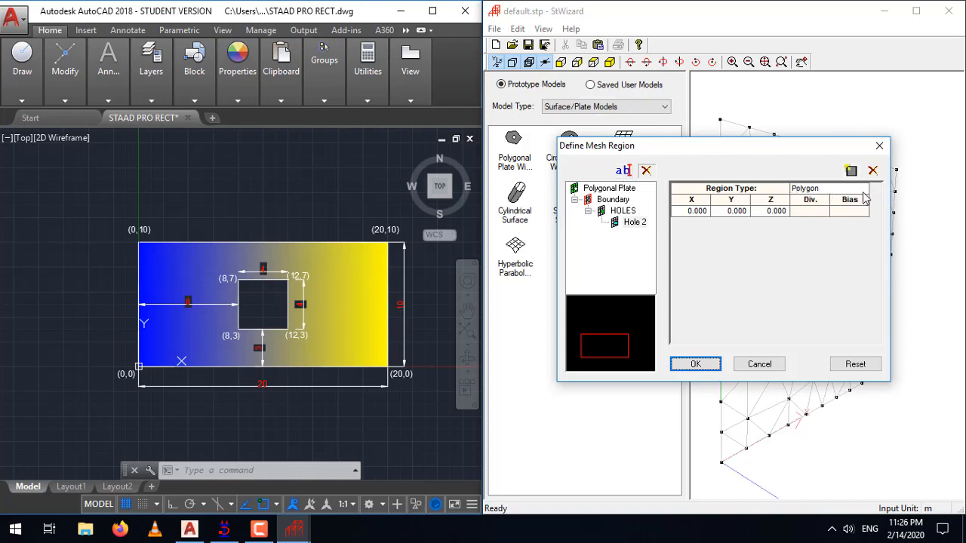
click(860, 189)
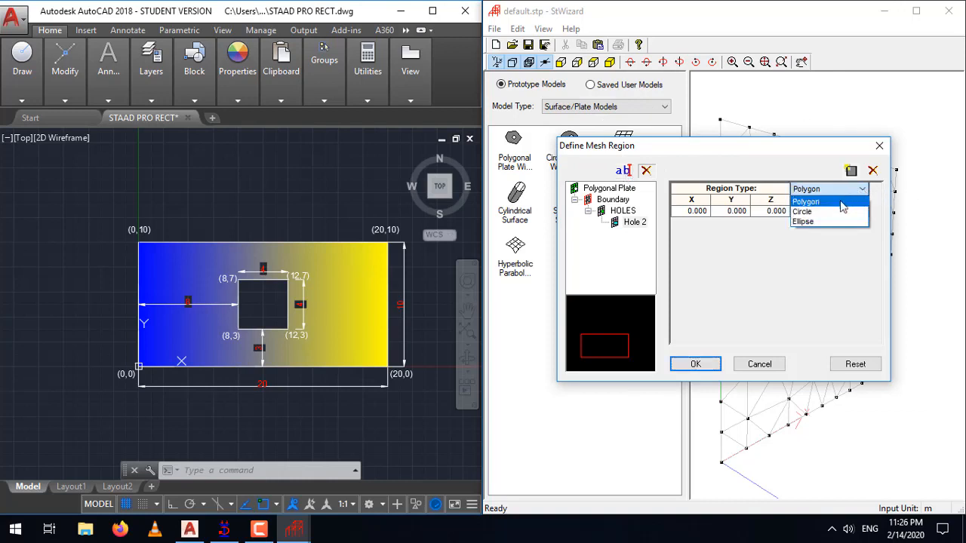
mouse_move(826, 215)
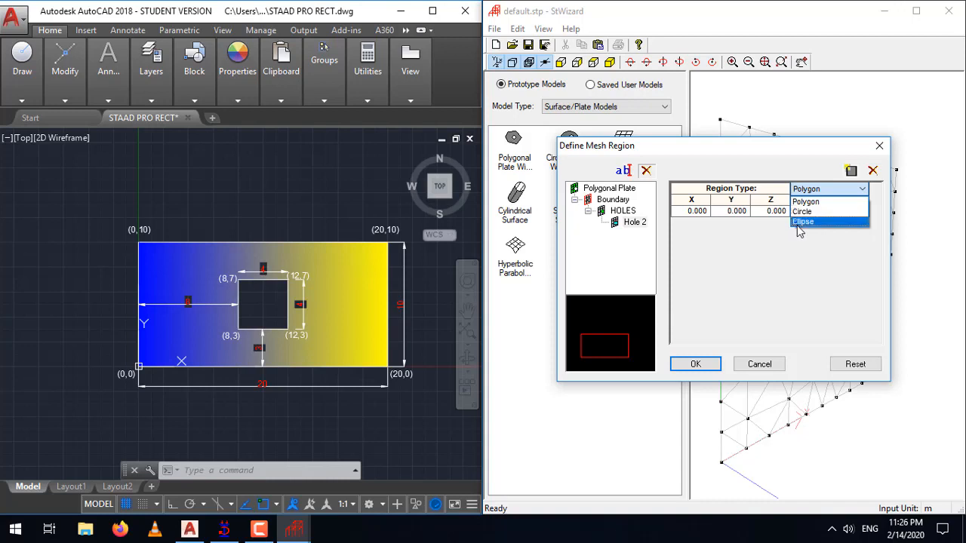
mouse_move(801, 211)
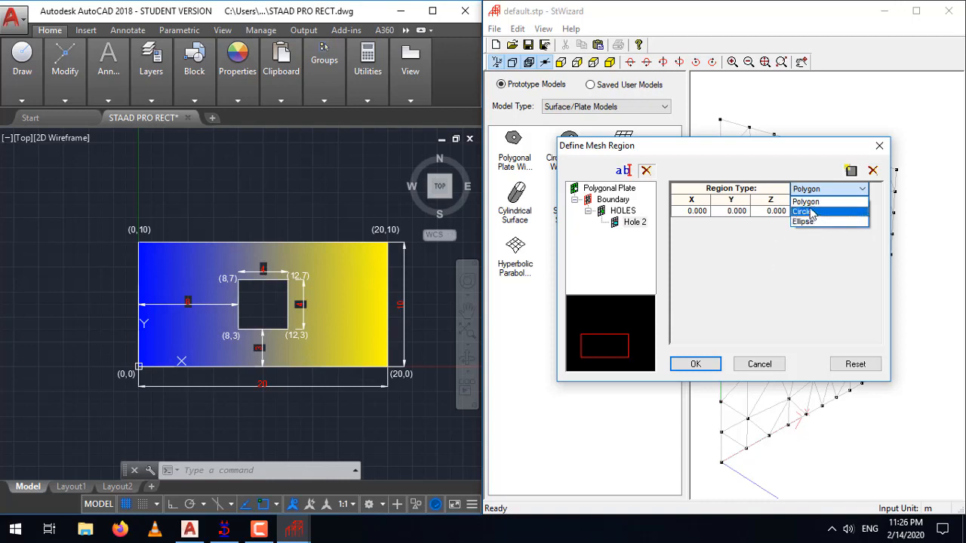
click(805, 201)
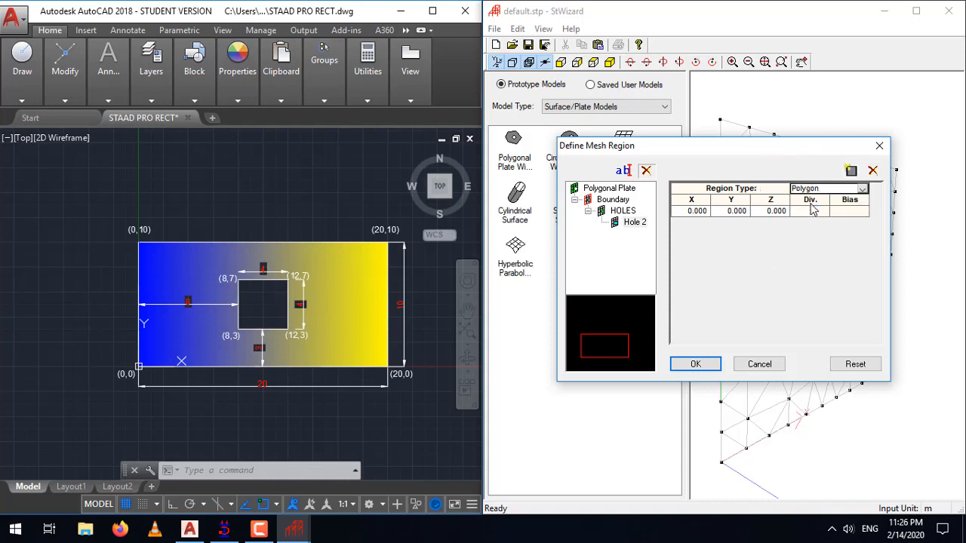
mouse_move(735, 218)
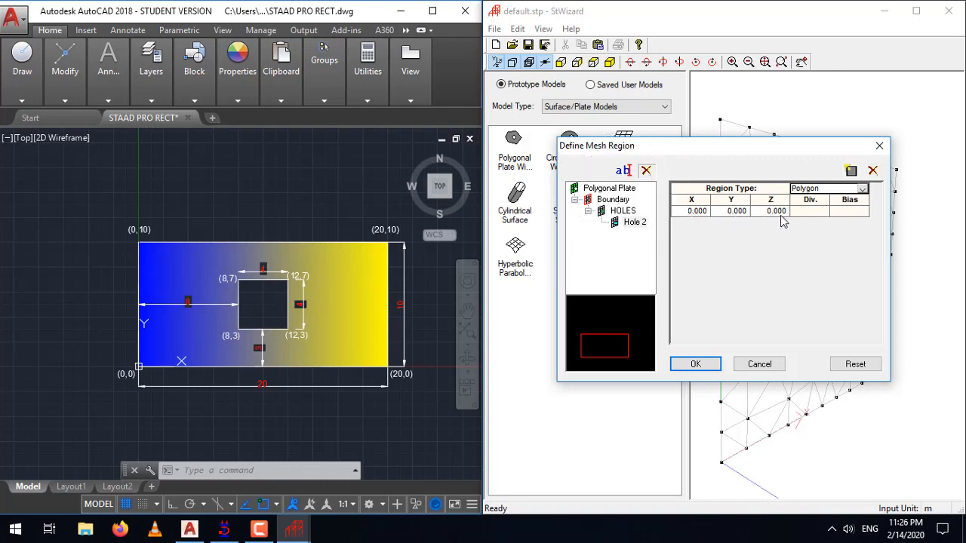
mouse_move(769, 271)
text(8.000)
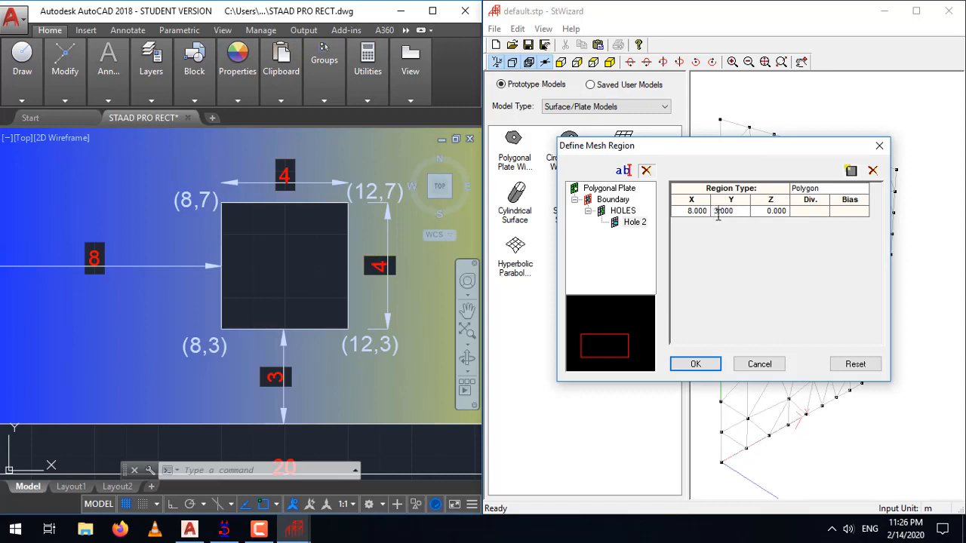
mouse_move(818, 212)
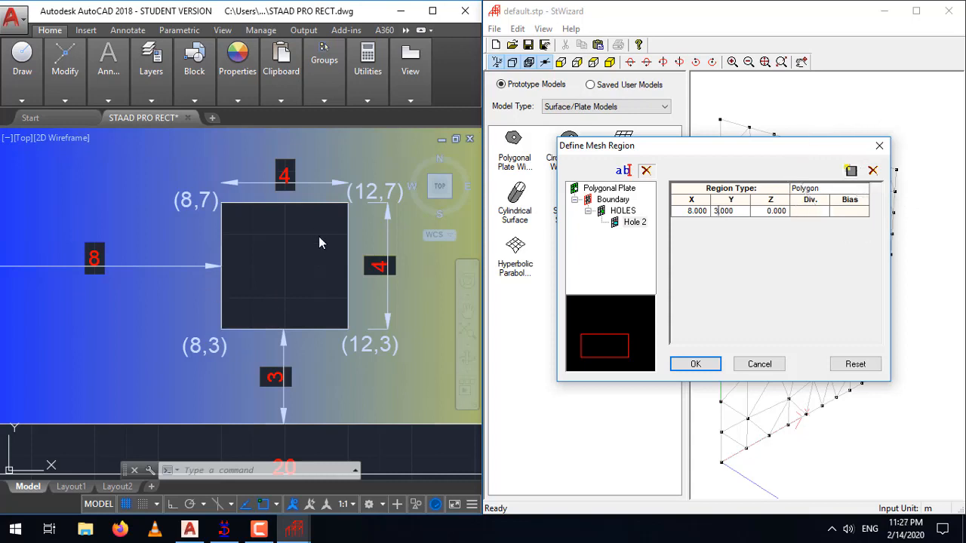
Step: Add hole corners (8,7), (12,7), (12,3) and (8,3), each with 4 divisions
click(851, 171)
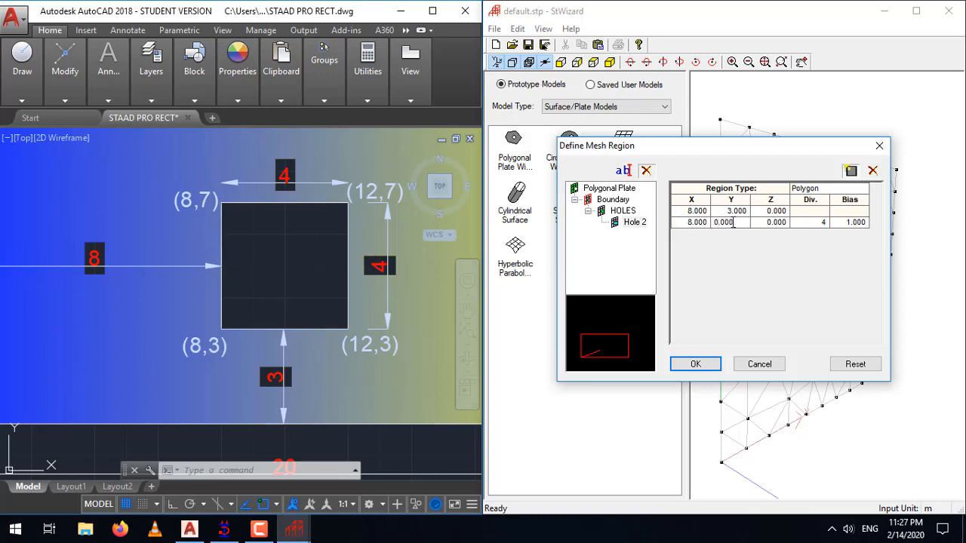
text(7.000)
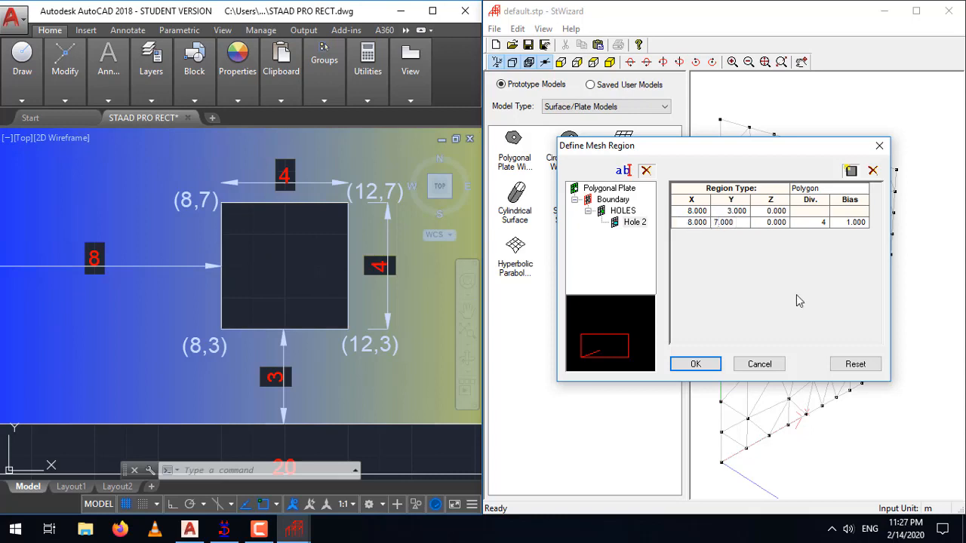
mouse_move(851, 170)
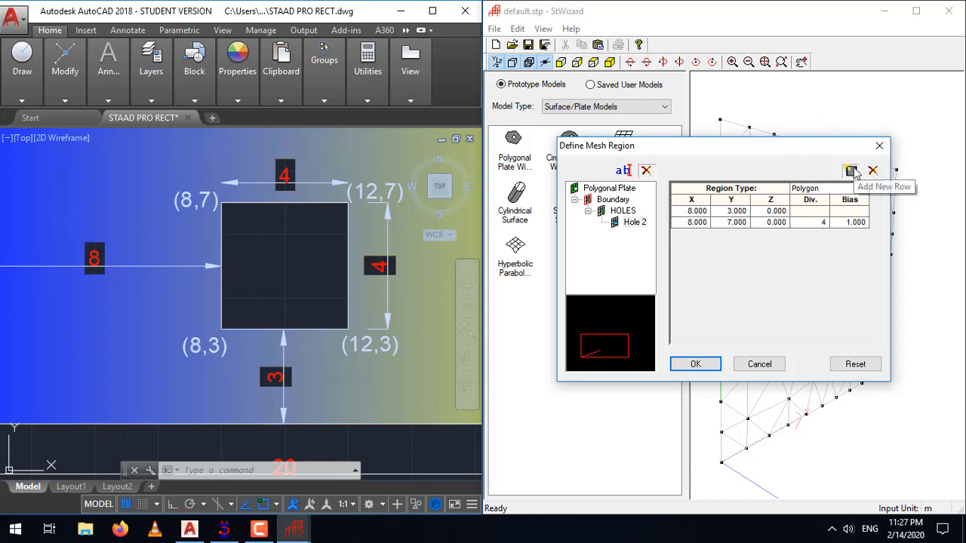
click(851, 170)
text(12.000)
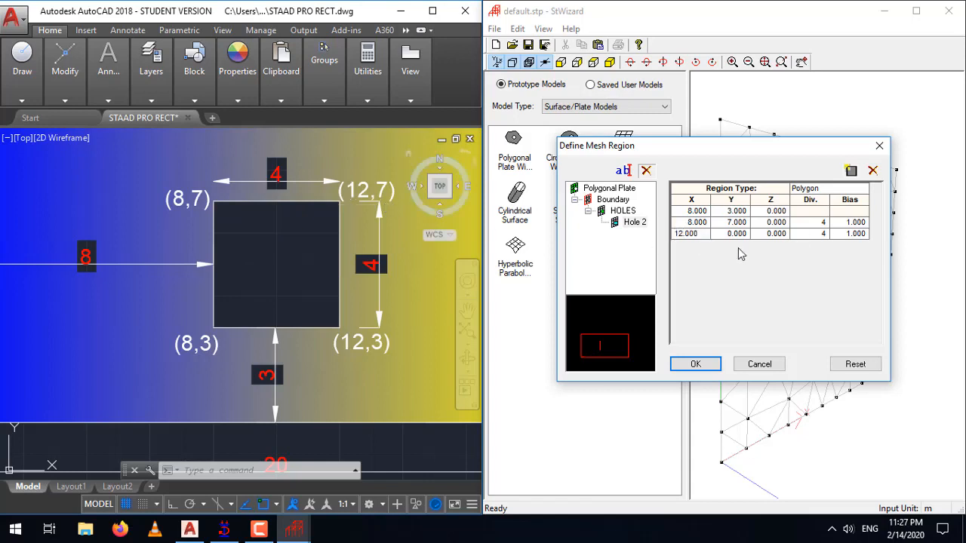
click(730, 233)
text(7.000)
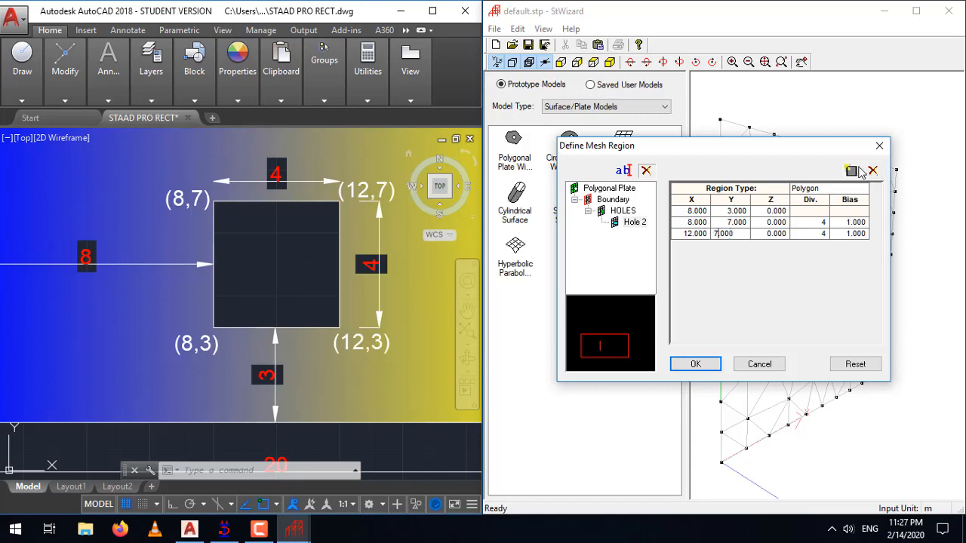
click(850, 171)
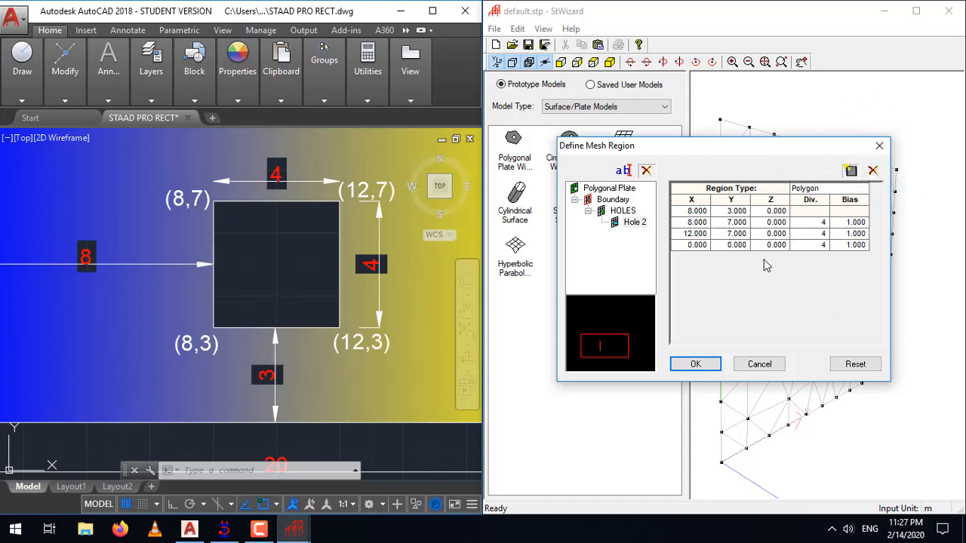
mouse_move(356, 354)
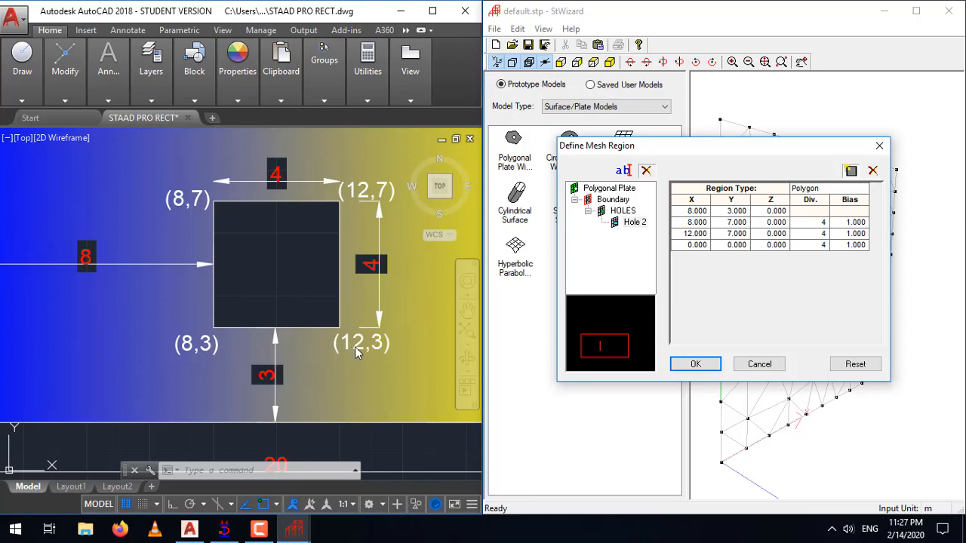
mouse_move(354, 350)
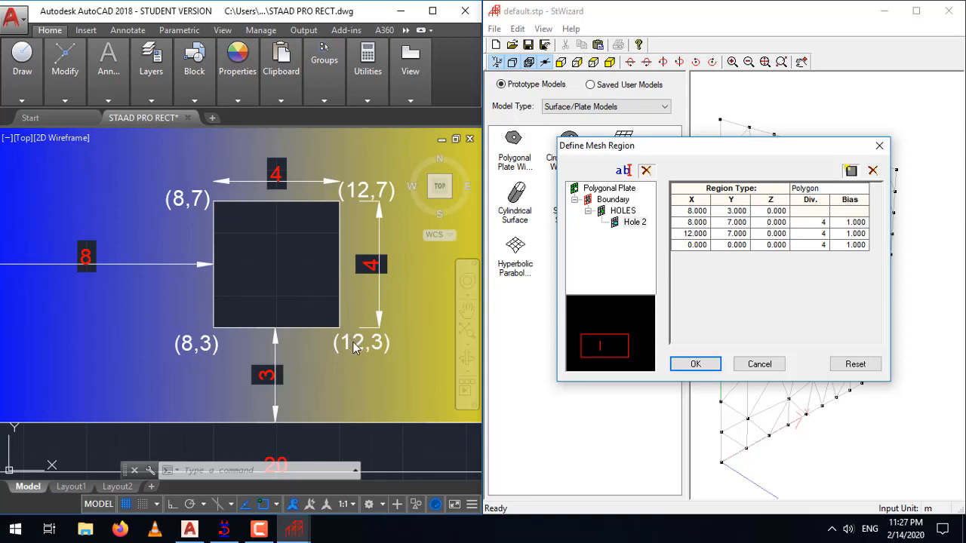
click(691, 244)
text(3.000)
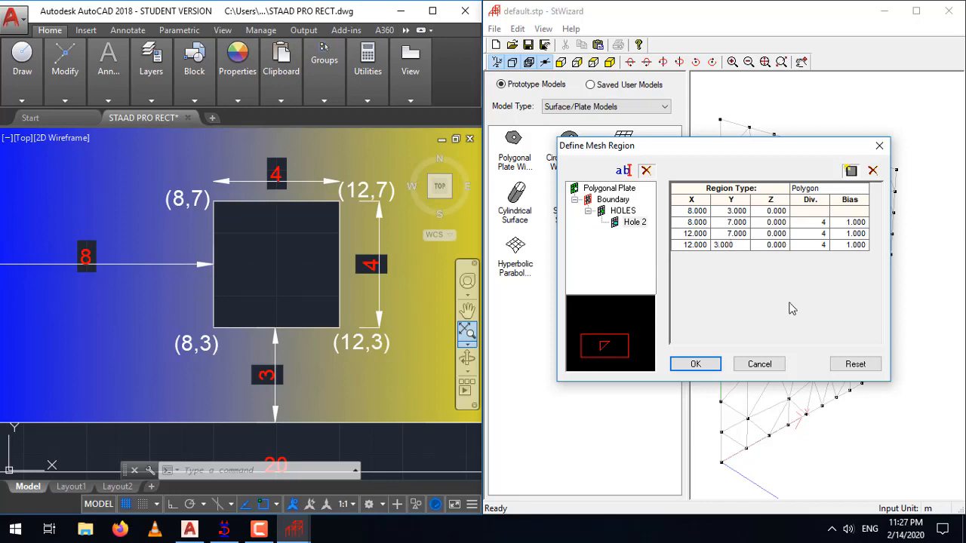
mouse_move(851, 171)
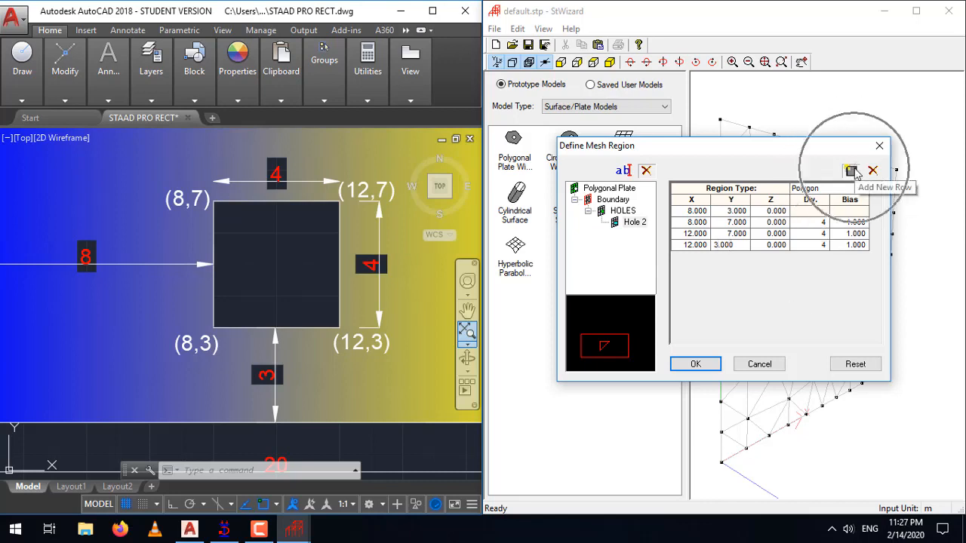
click(850, 171)
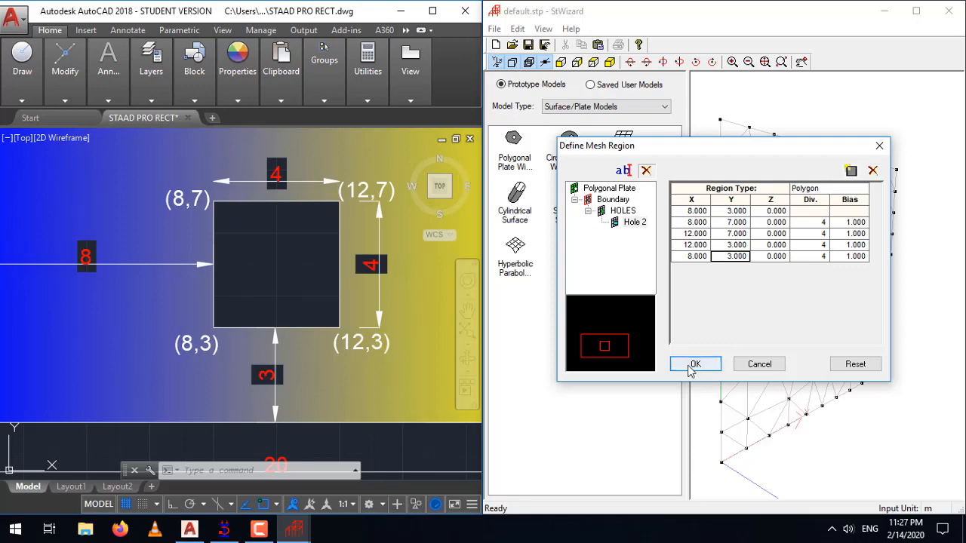
Step: Accept the mesh region, maximize the wizard window, and orbit the meshed plate
click(694, 364)
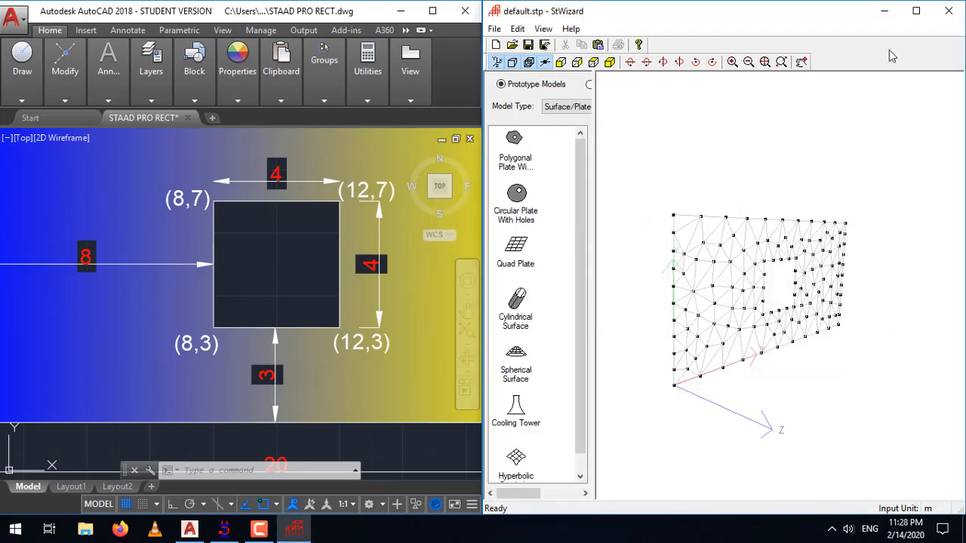
click(915, 11)
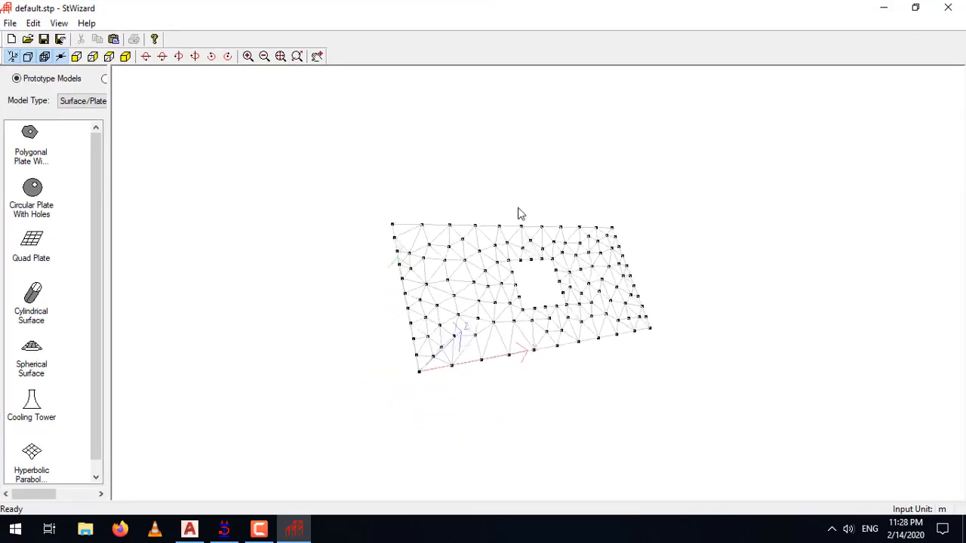
drag(521, 213, 489, 330)
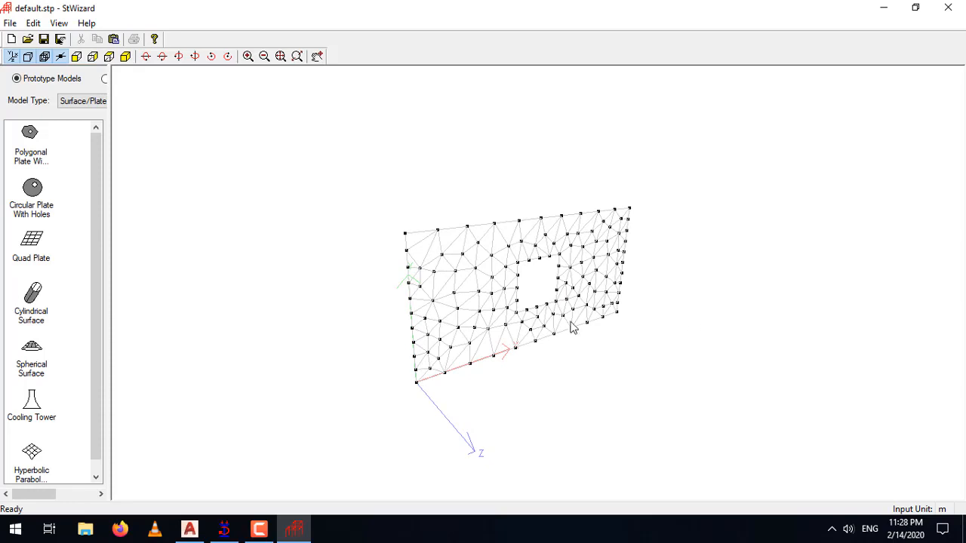
mouse_move(30, 39)
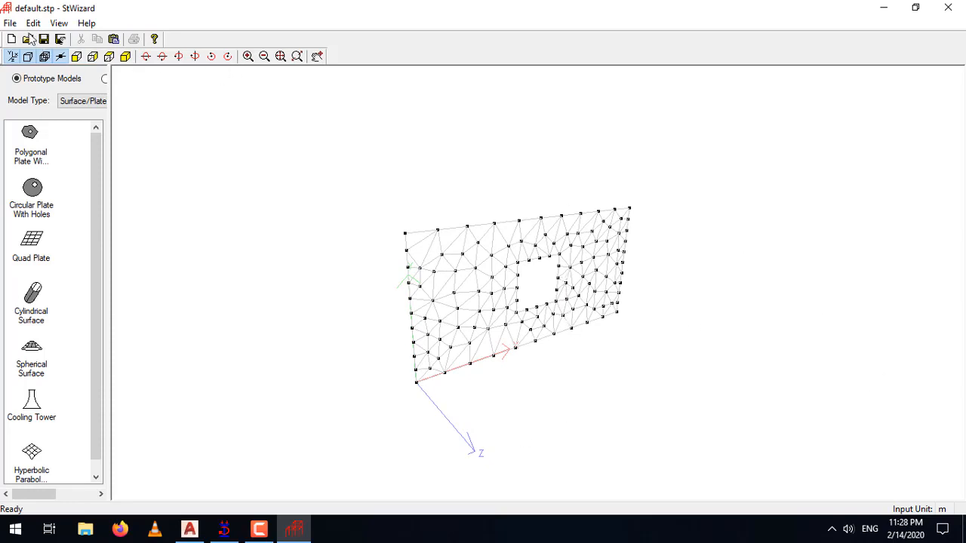
Step: Merge the plate prototype into the STAAD.Pro model at origin (0,0,0) and orbit the rendered view
click(10, 22)
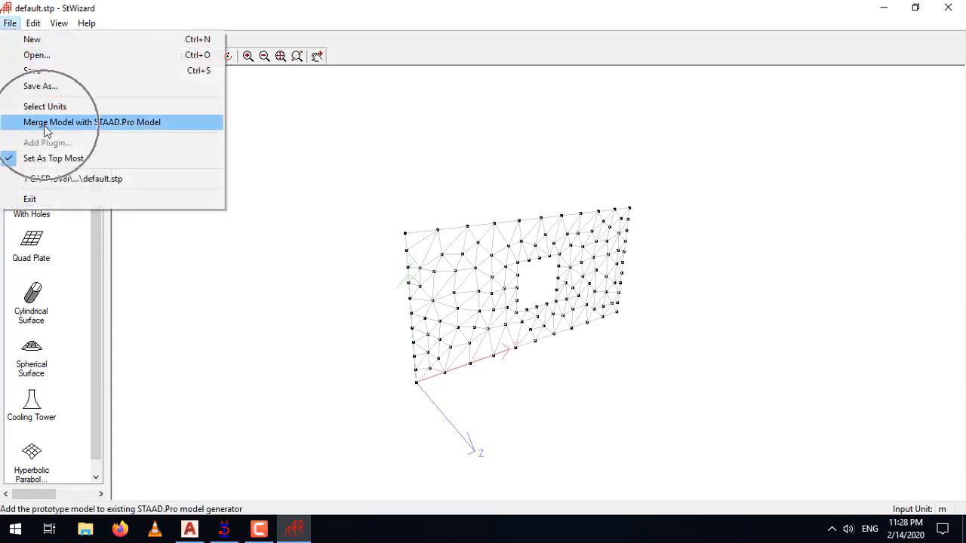
click(91, 121)
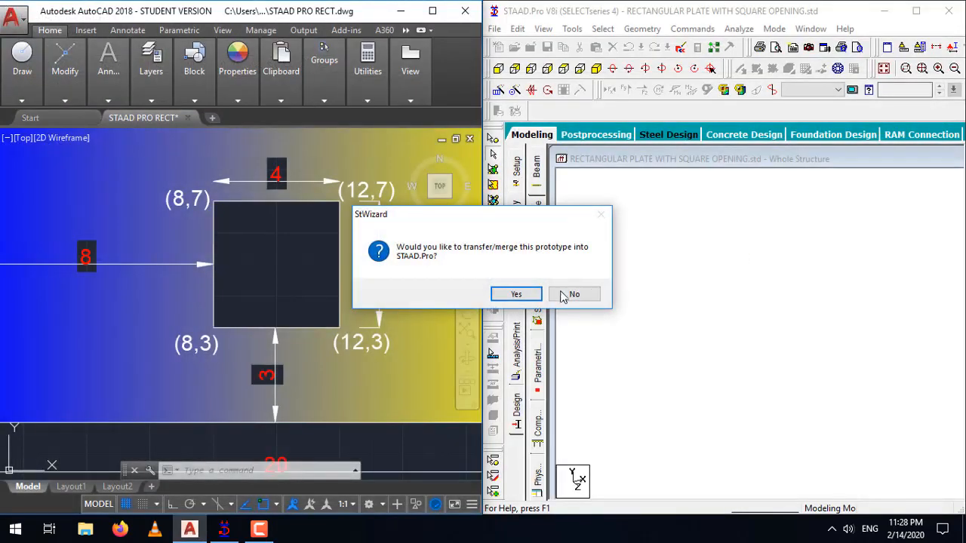
click(515, 294)
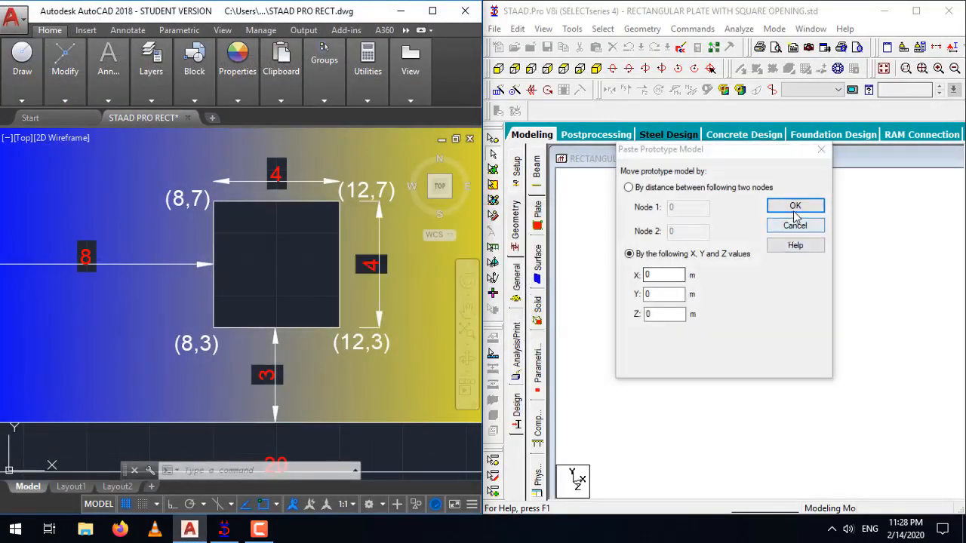
click(794, 206)
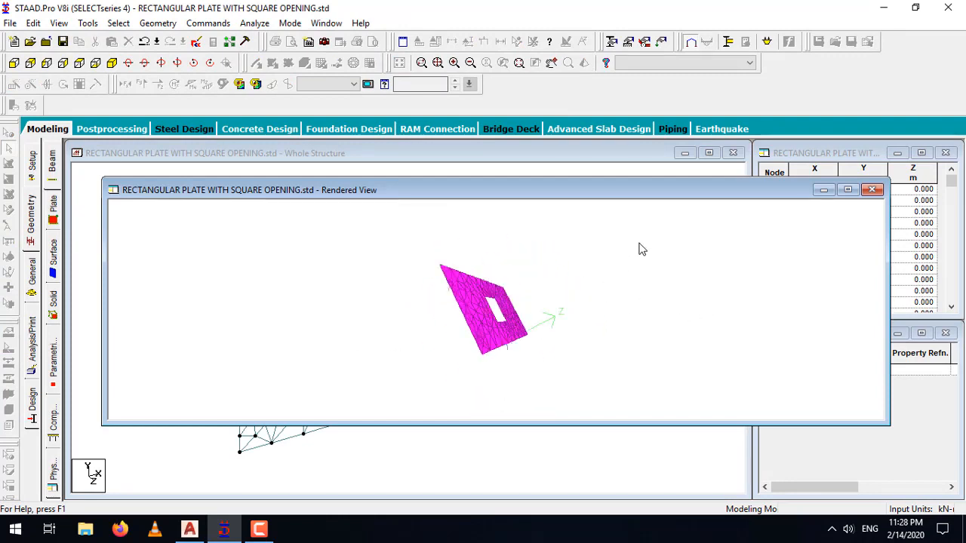
drag(641, 249, 621, 331)
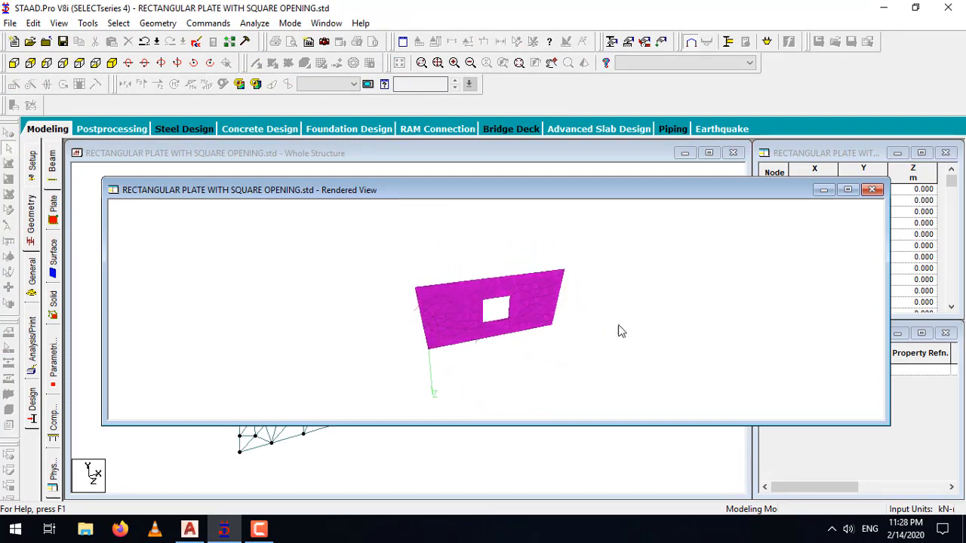